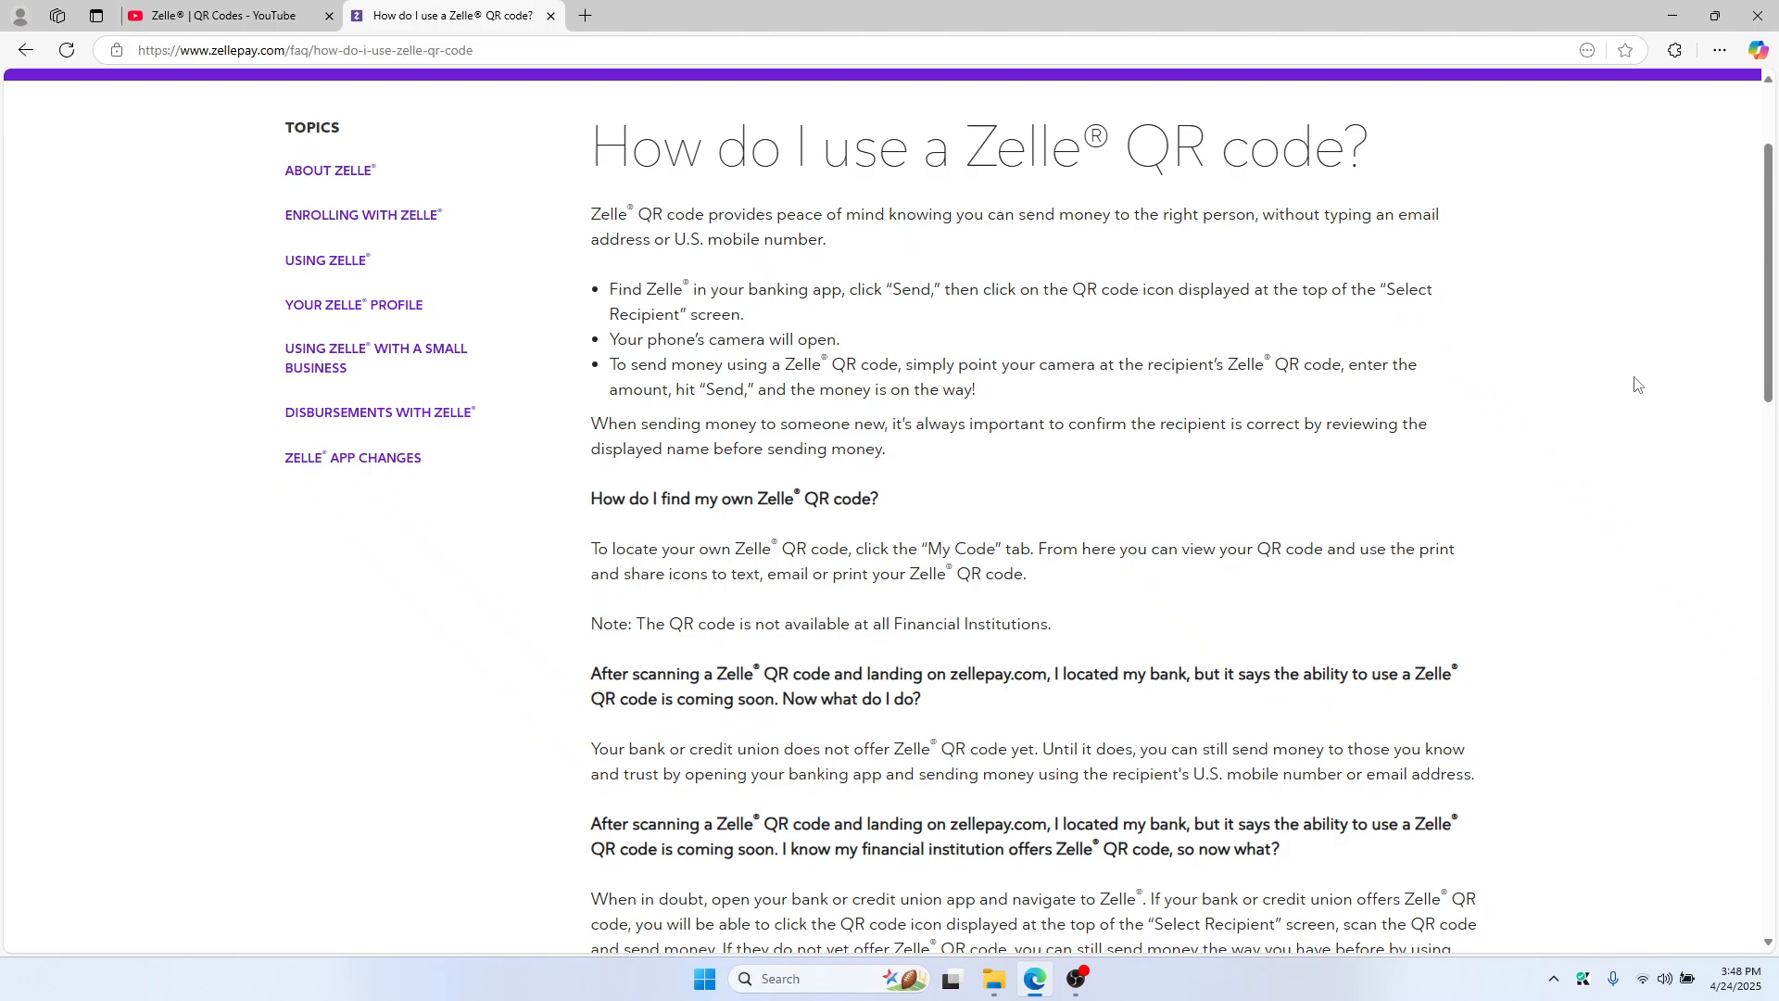
mouse_move(1217, 281)
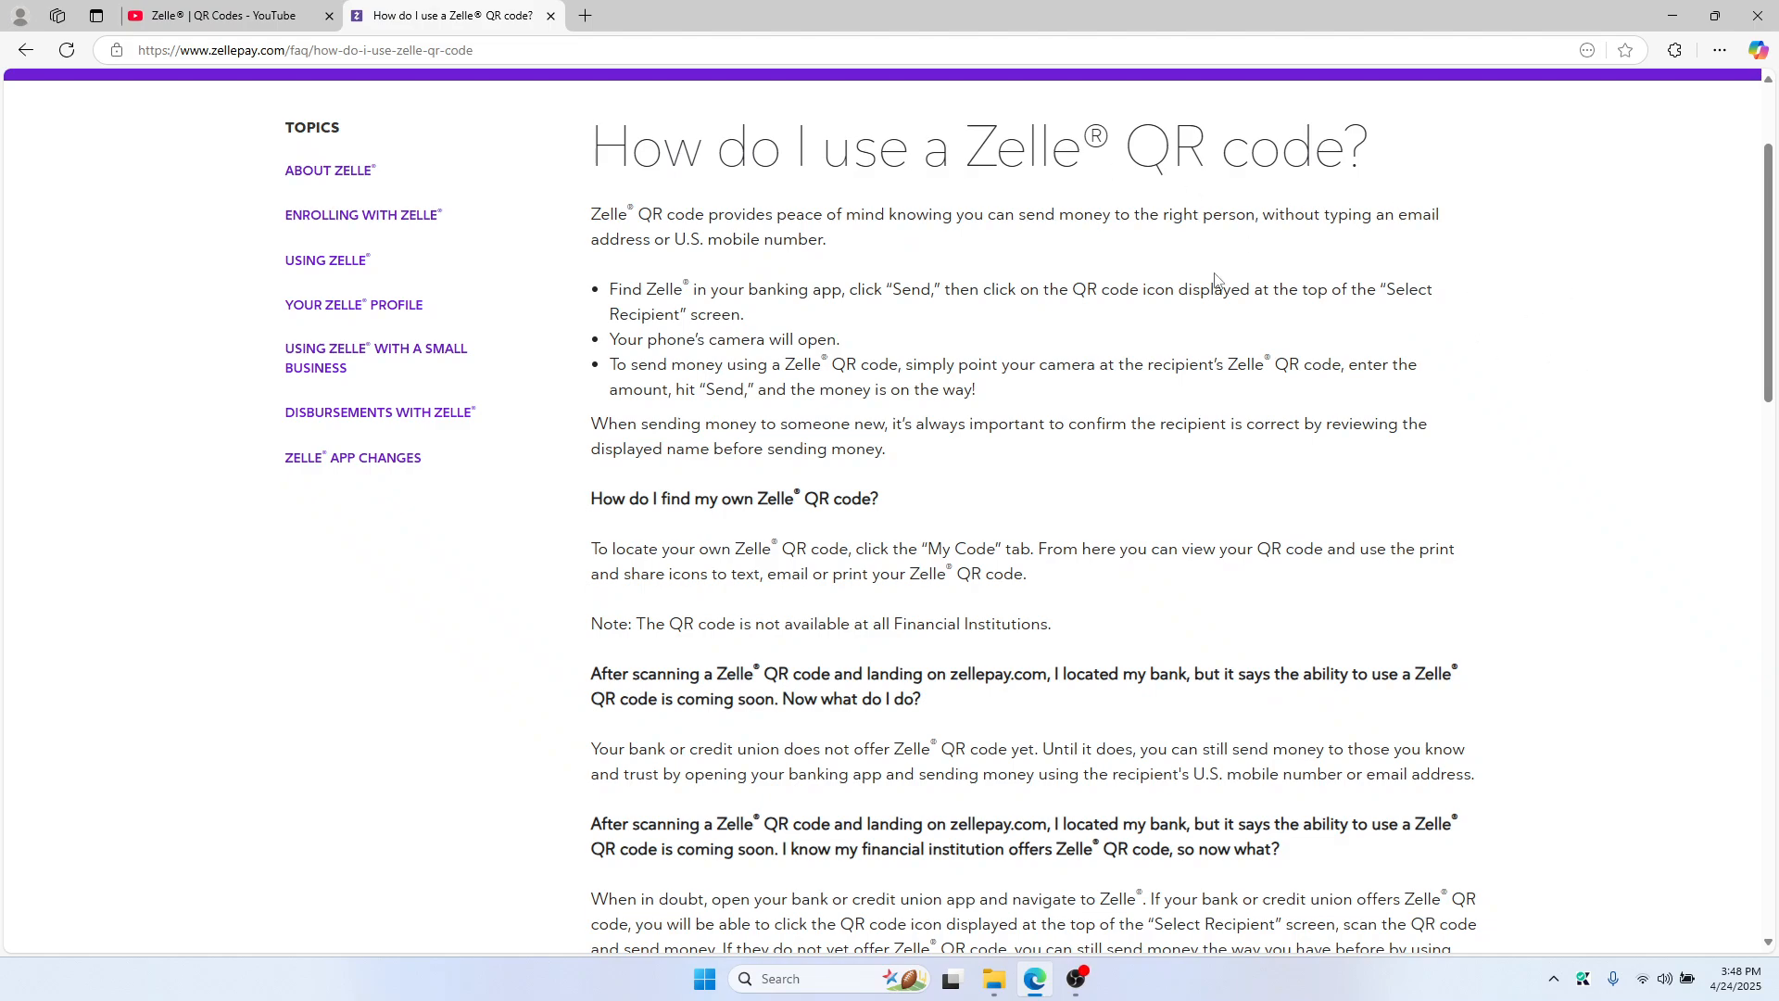
Step: Switch to PNC's 'Zelle | QR Codes' video and seek ahead to 0:55 of 1:03
scroll("down", 3)
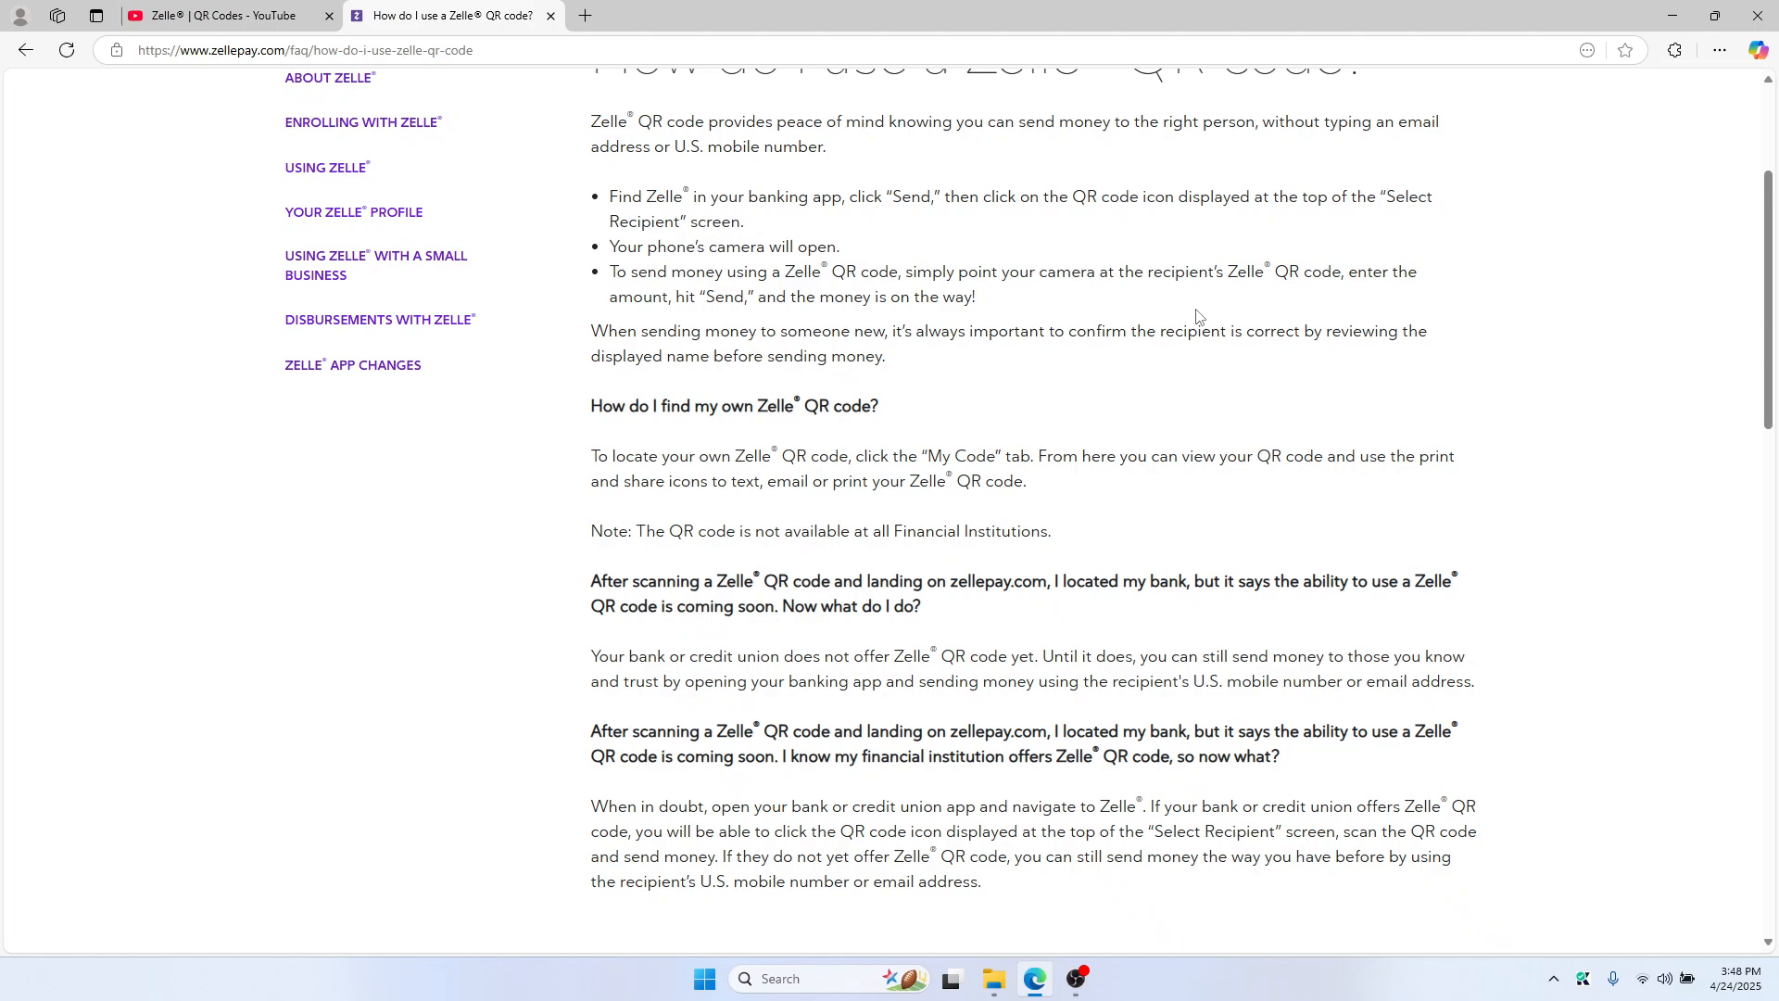
scroll("down", 3)
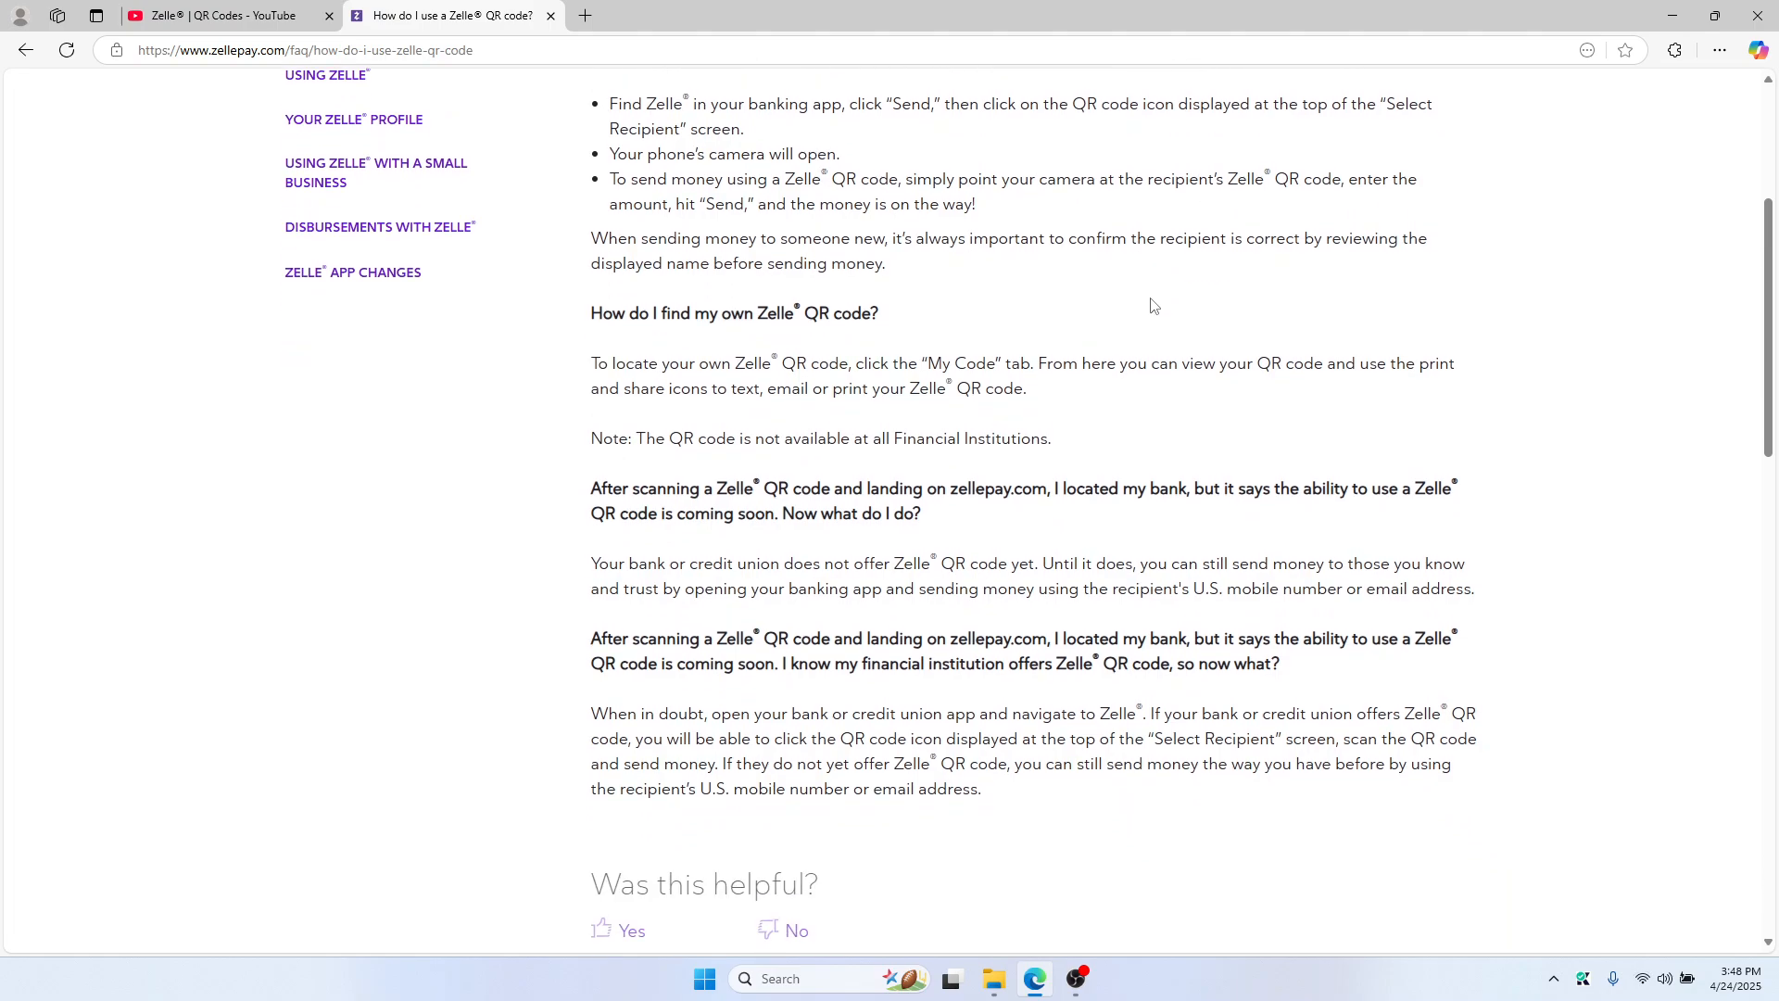
scroll("up", 3)
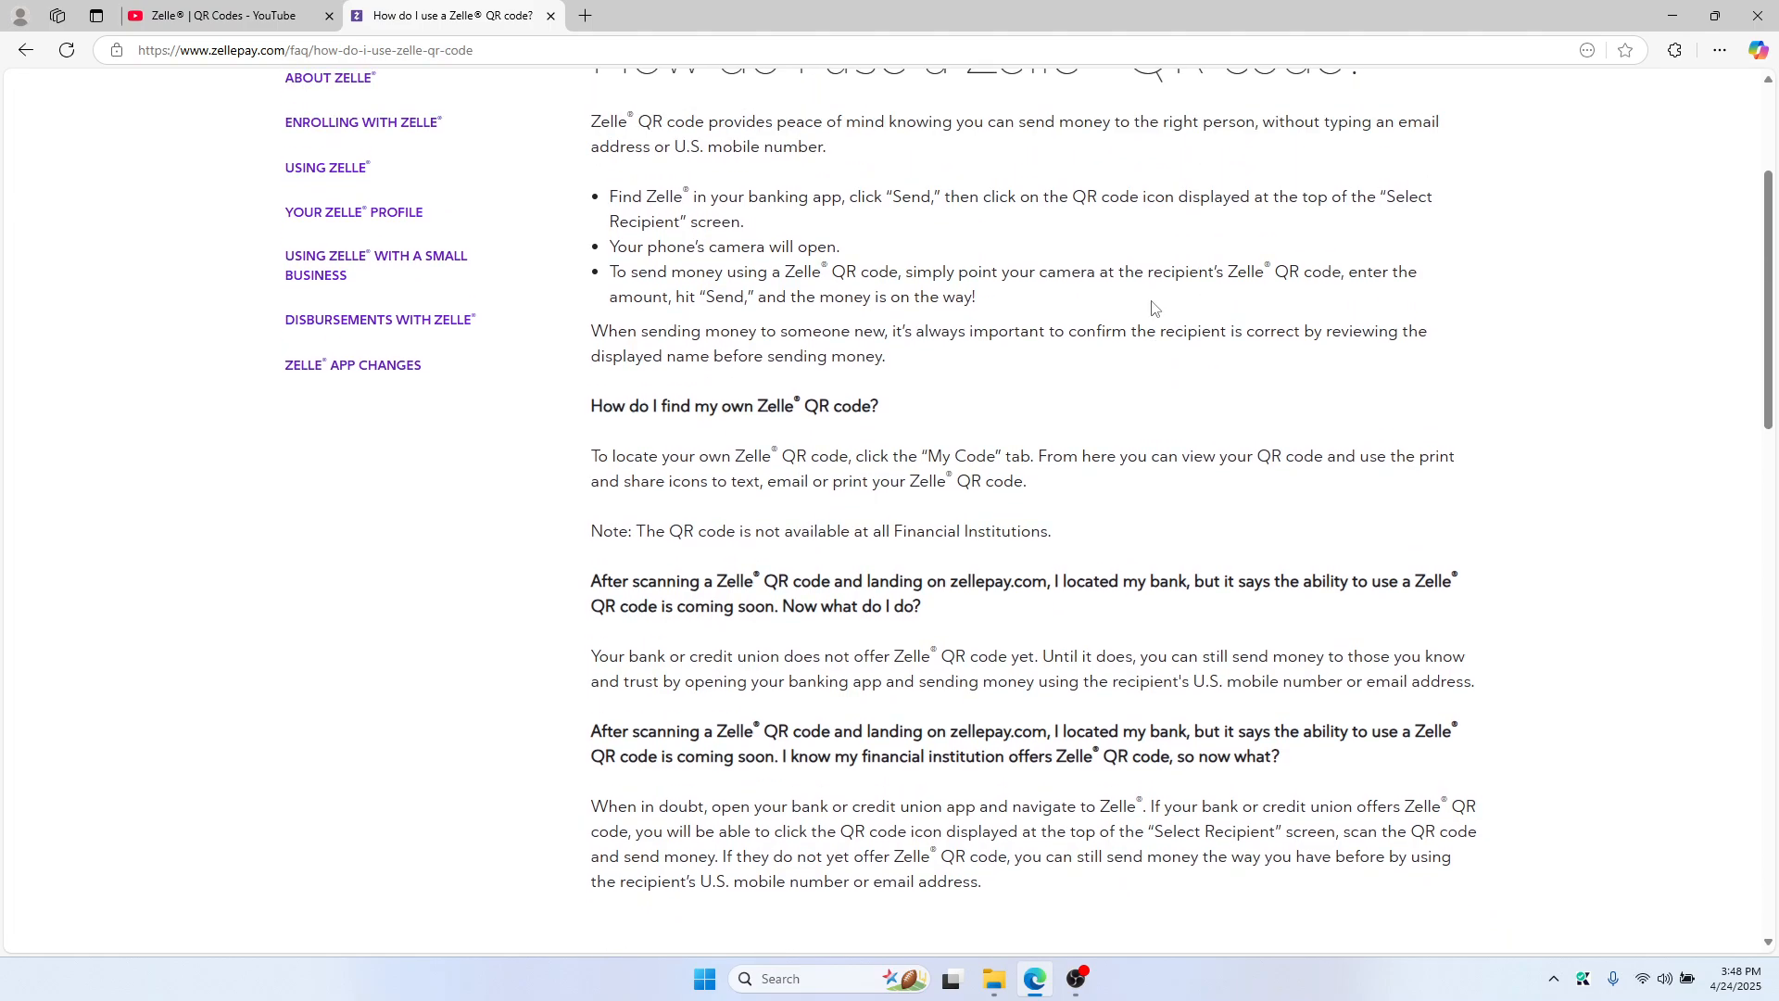
mouse_move(1132, 350)
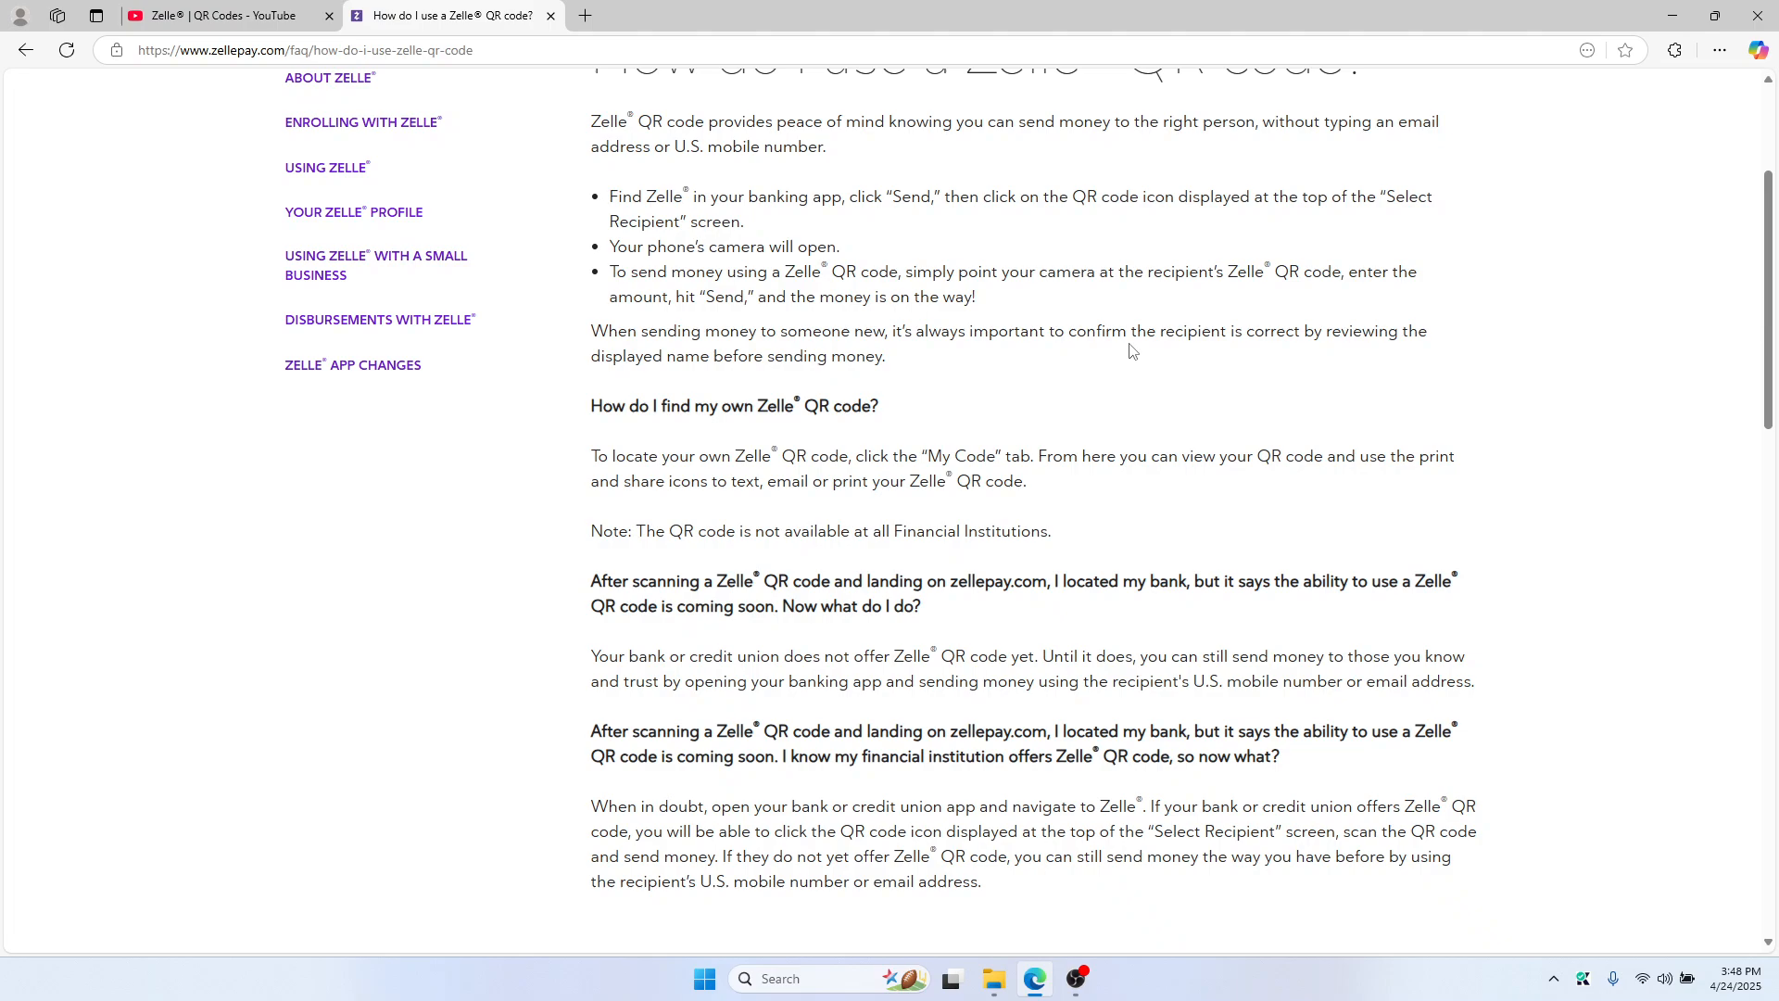
mouse_move(1045, 370)
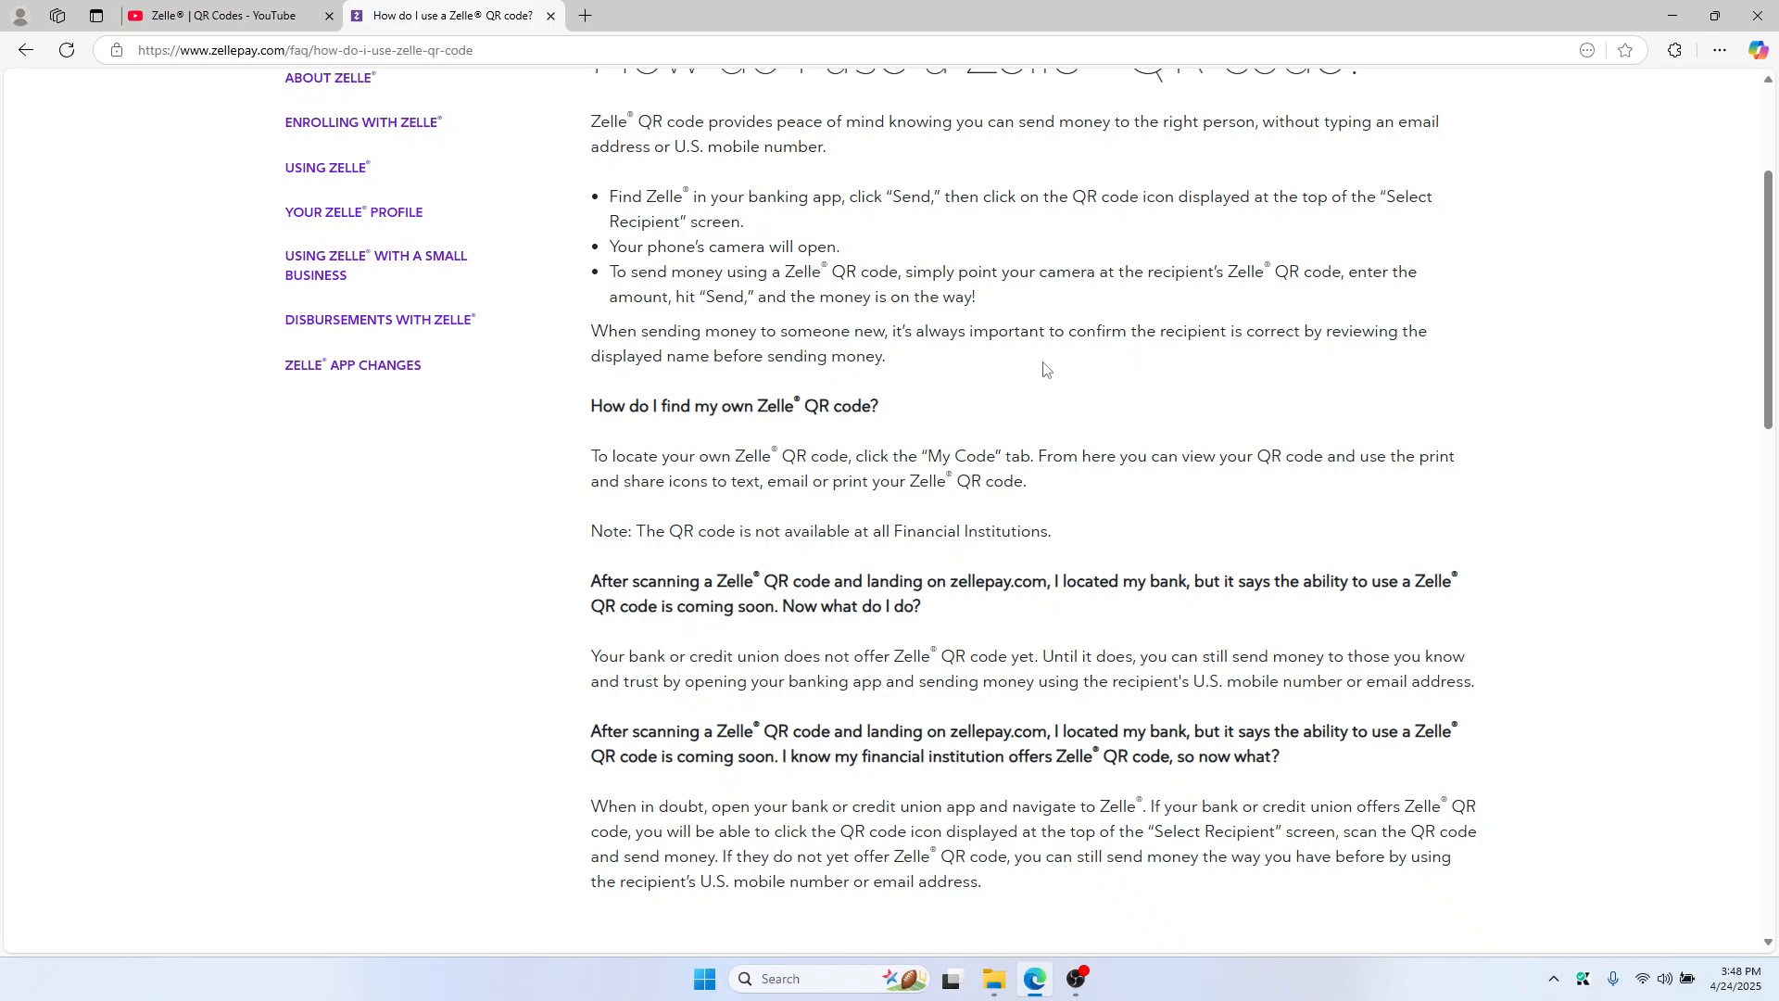
scroll("up", 3)
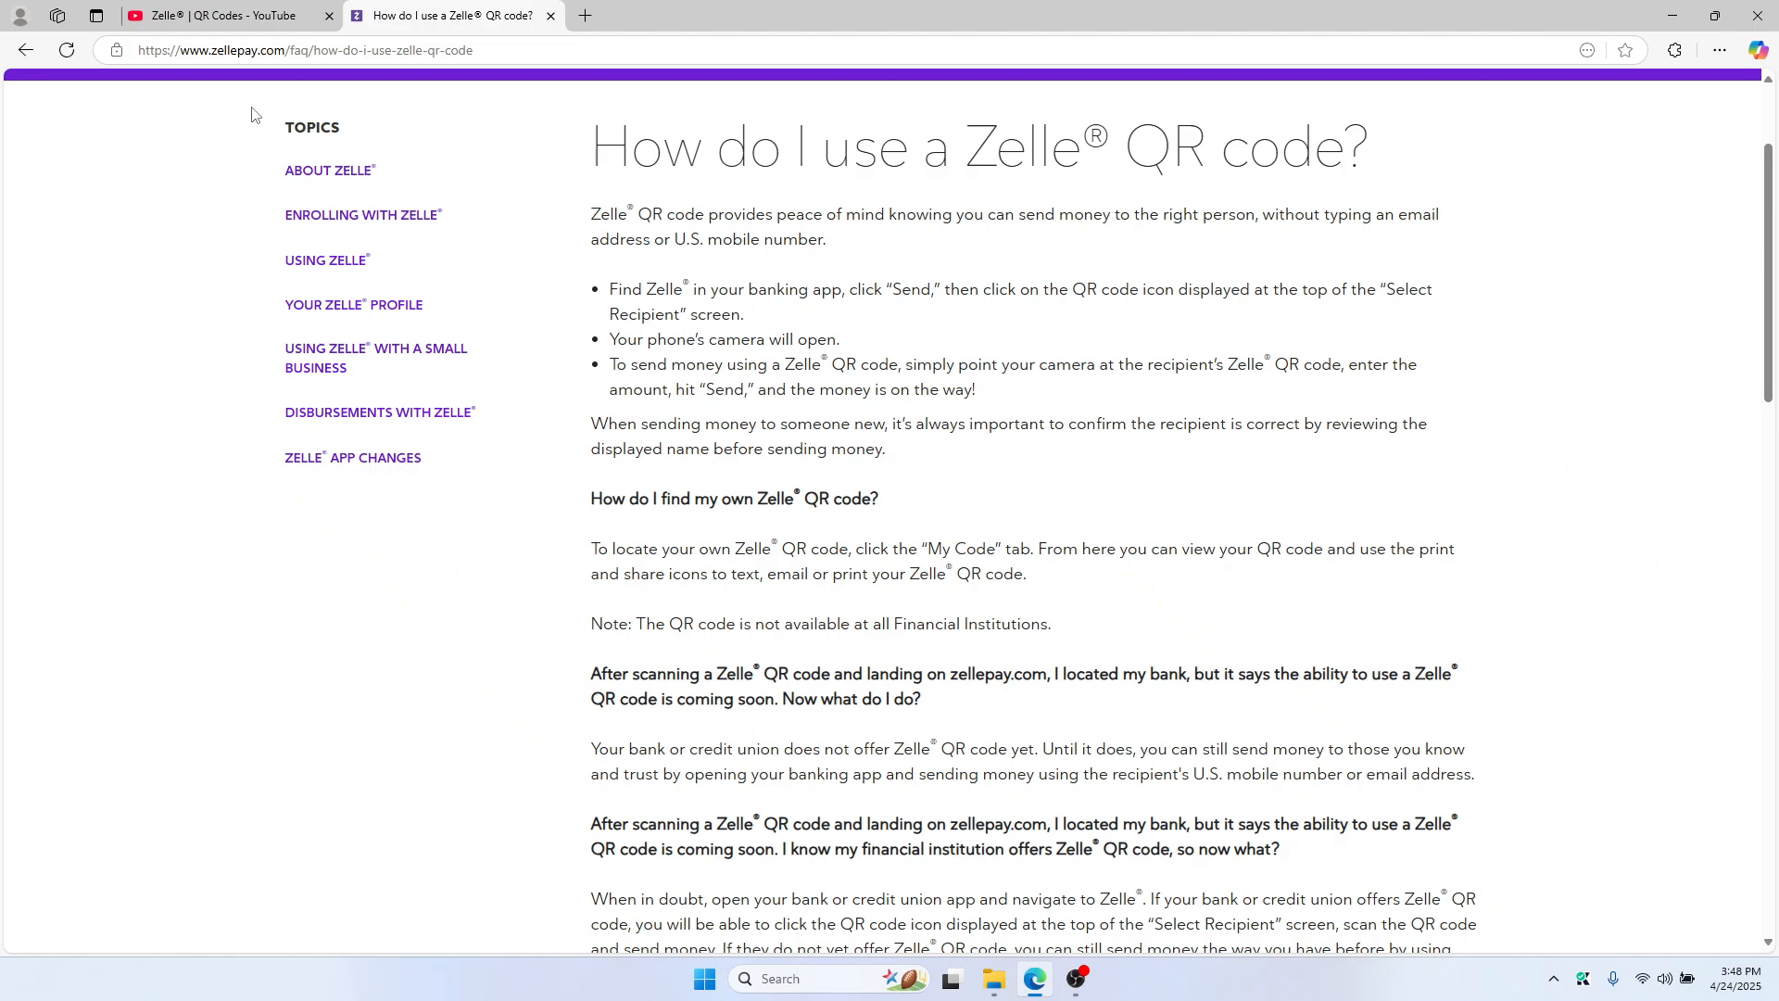
mouse_move(942, 419)
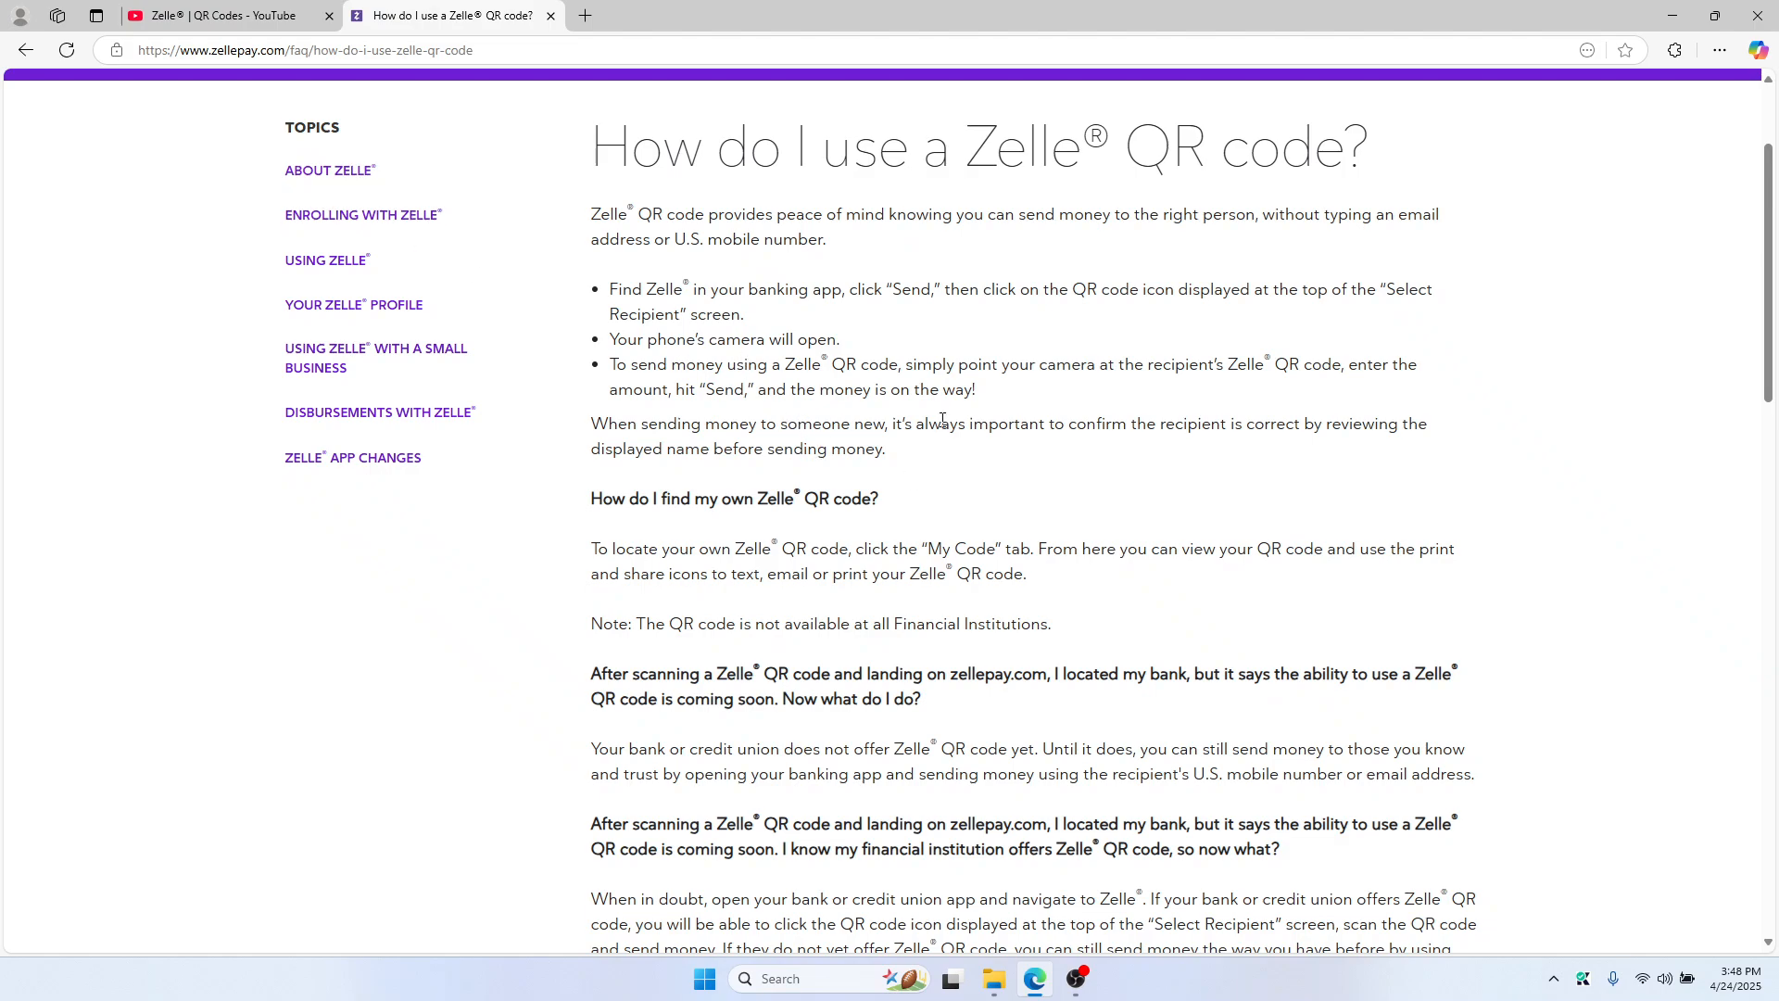
scroll("up", 3)
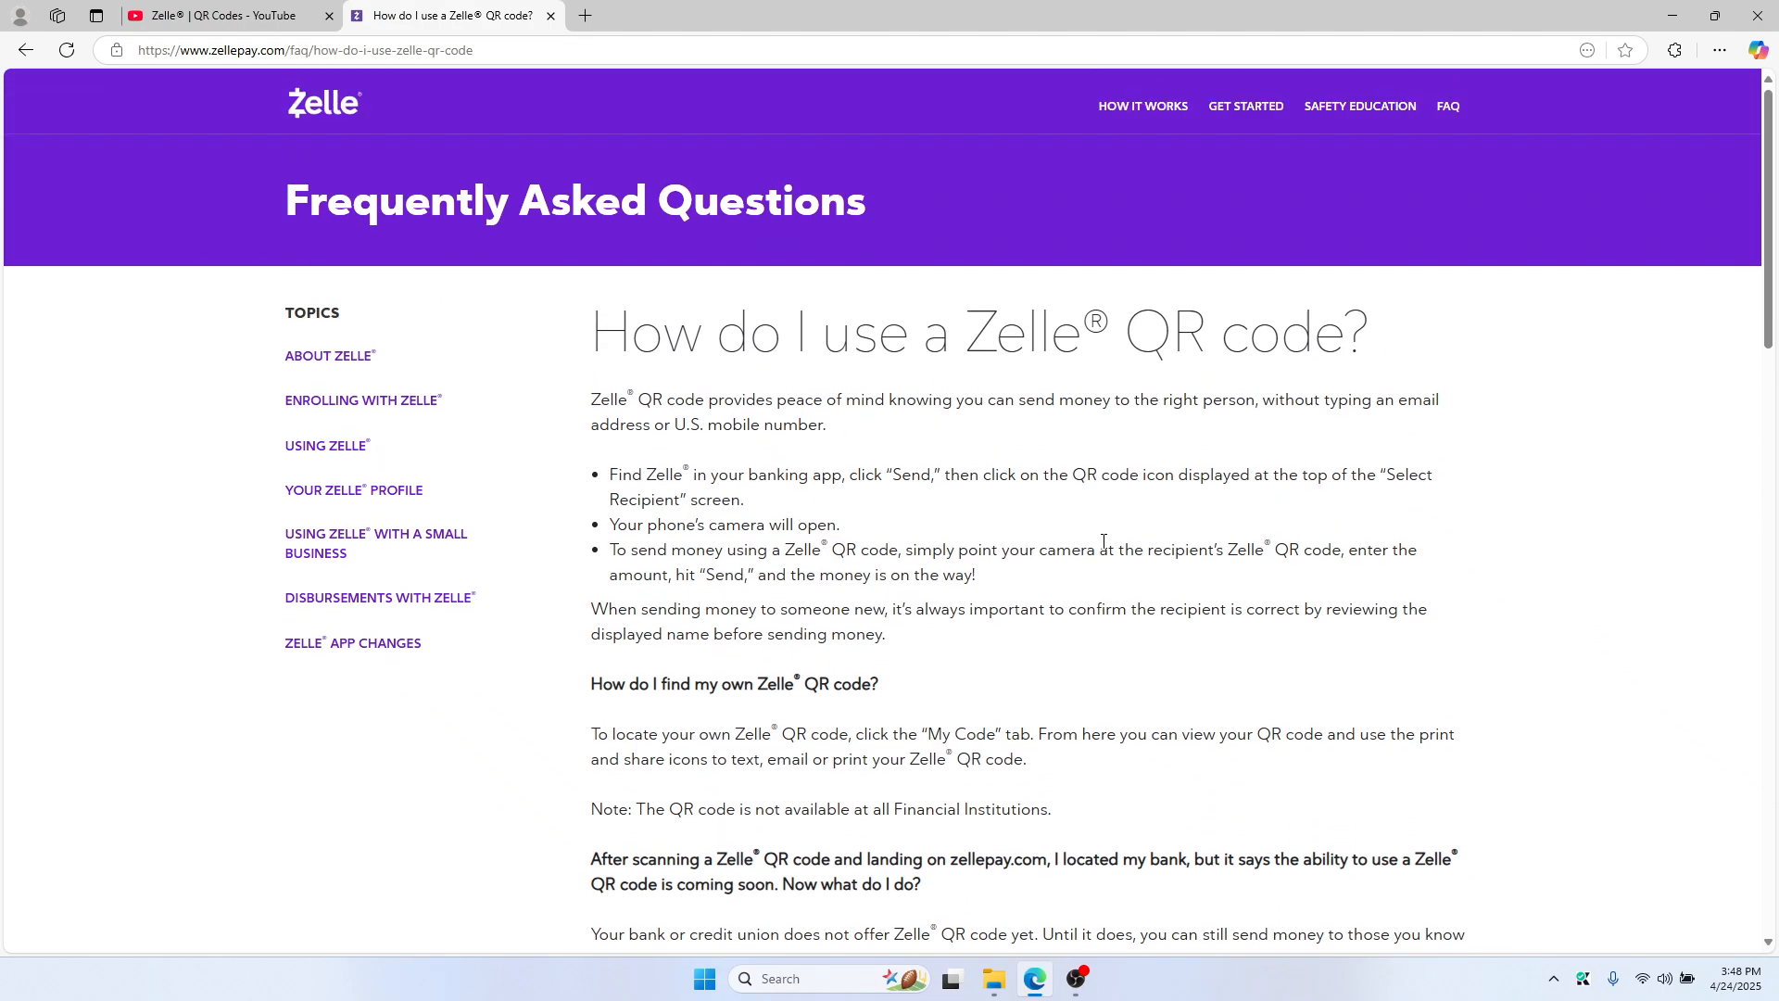
mouse_move(1071, 469)
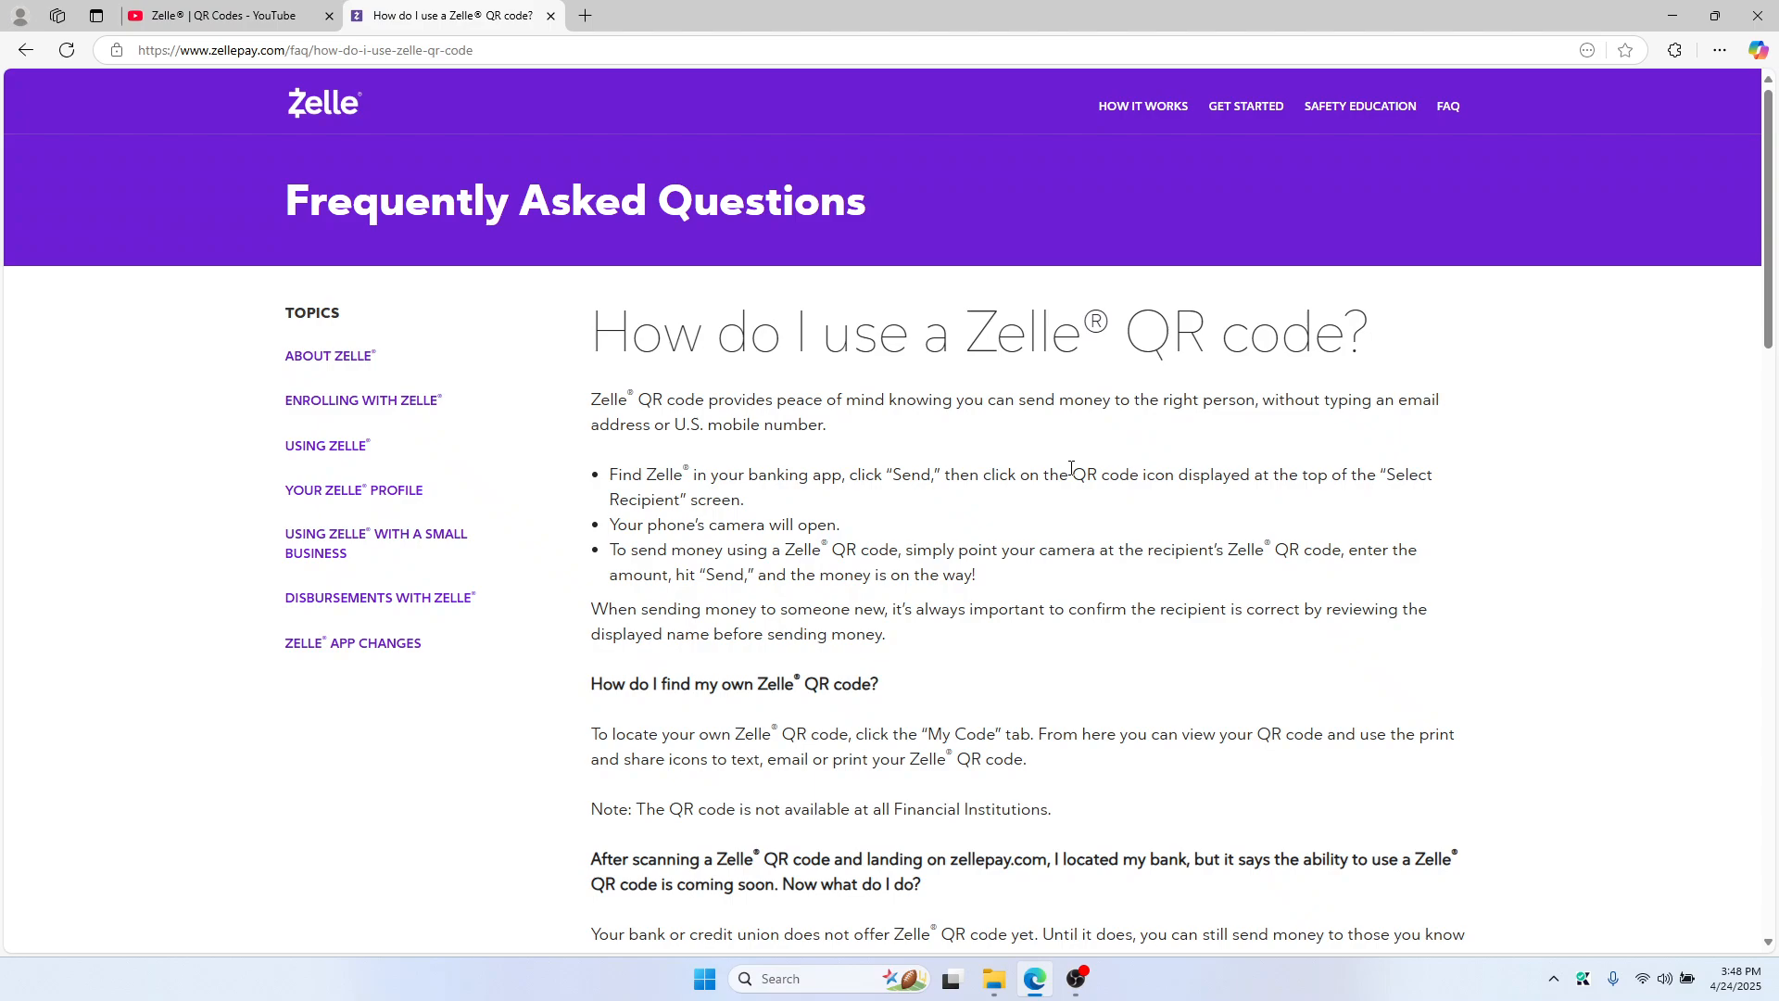
mouse_move(798, 488)
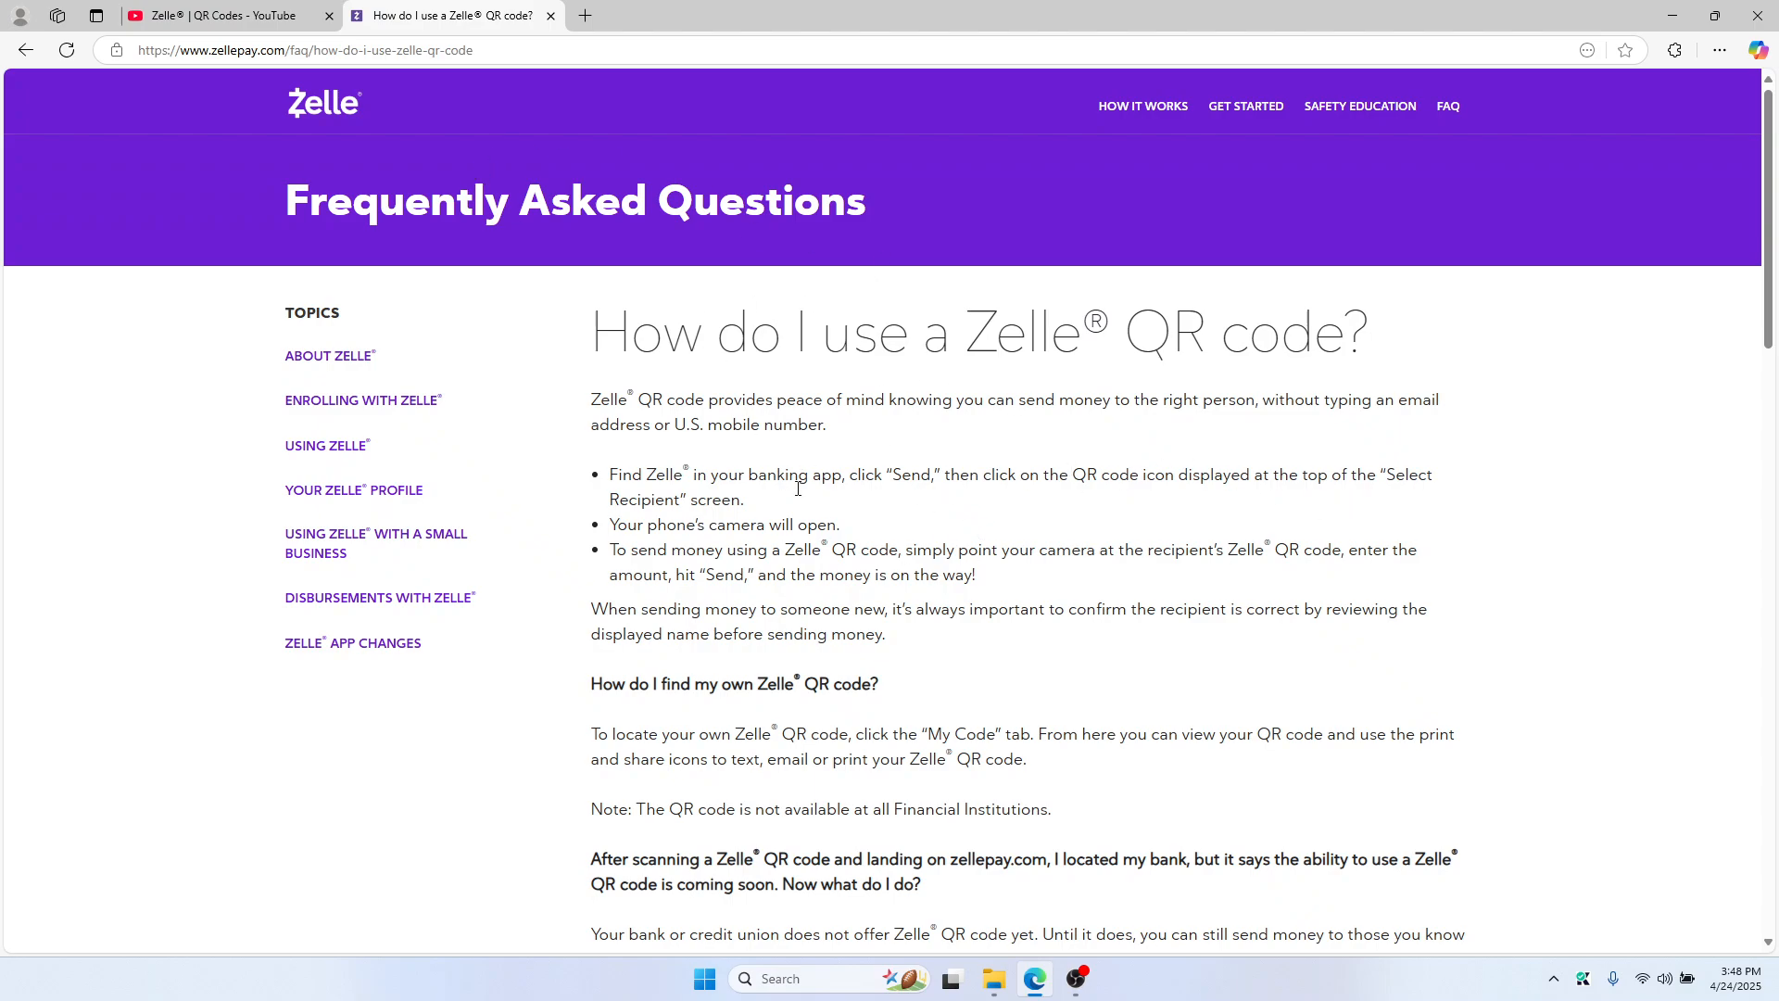
scroll("down", 3)
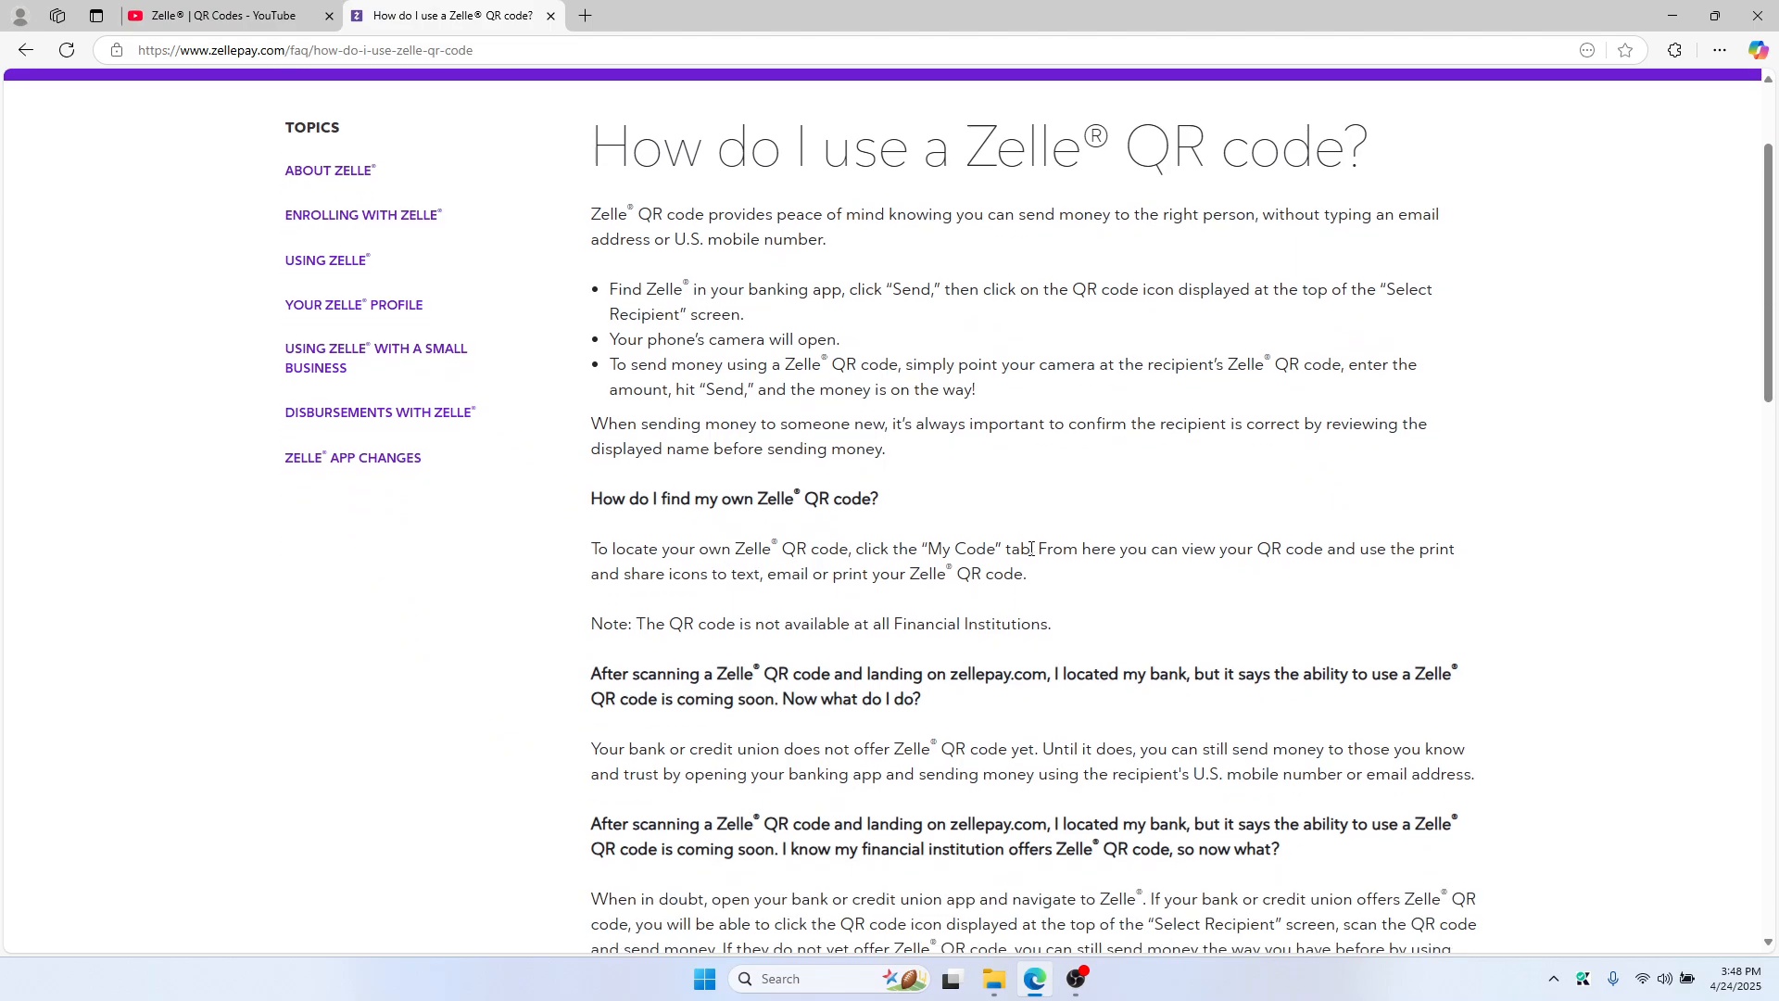
mouse_move(828, 151)
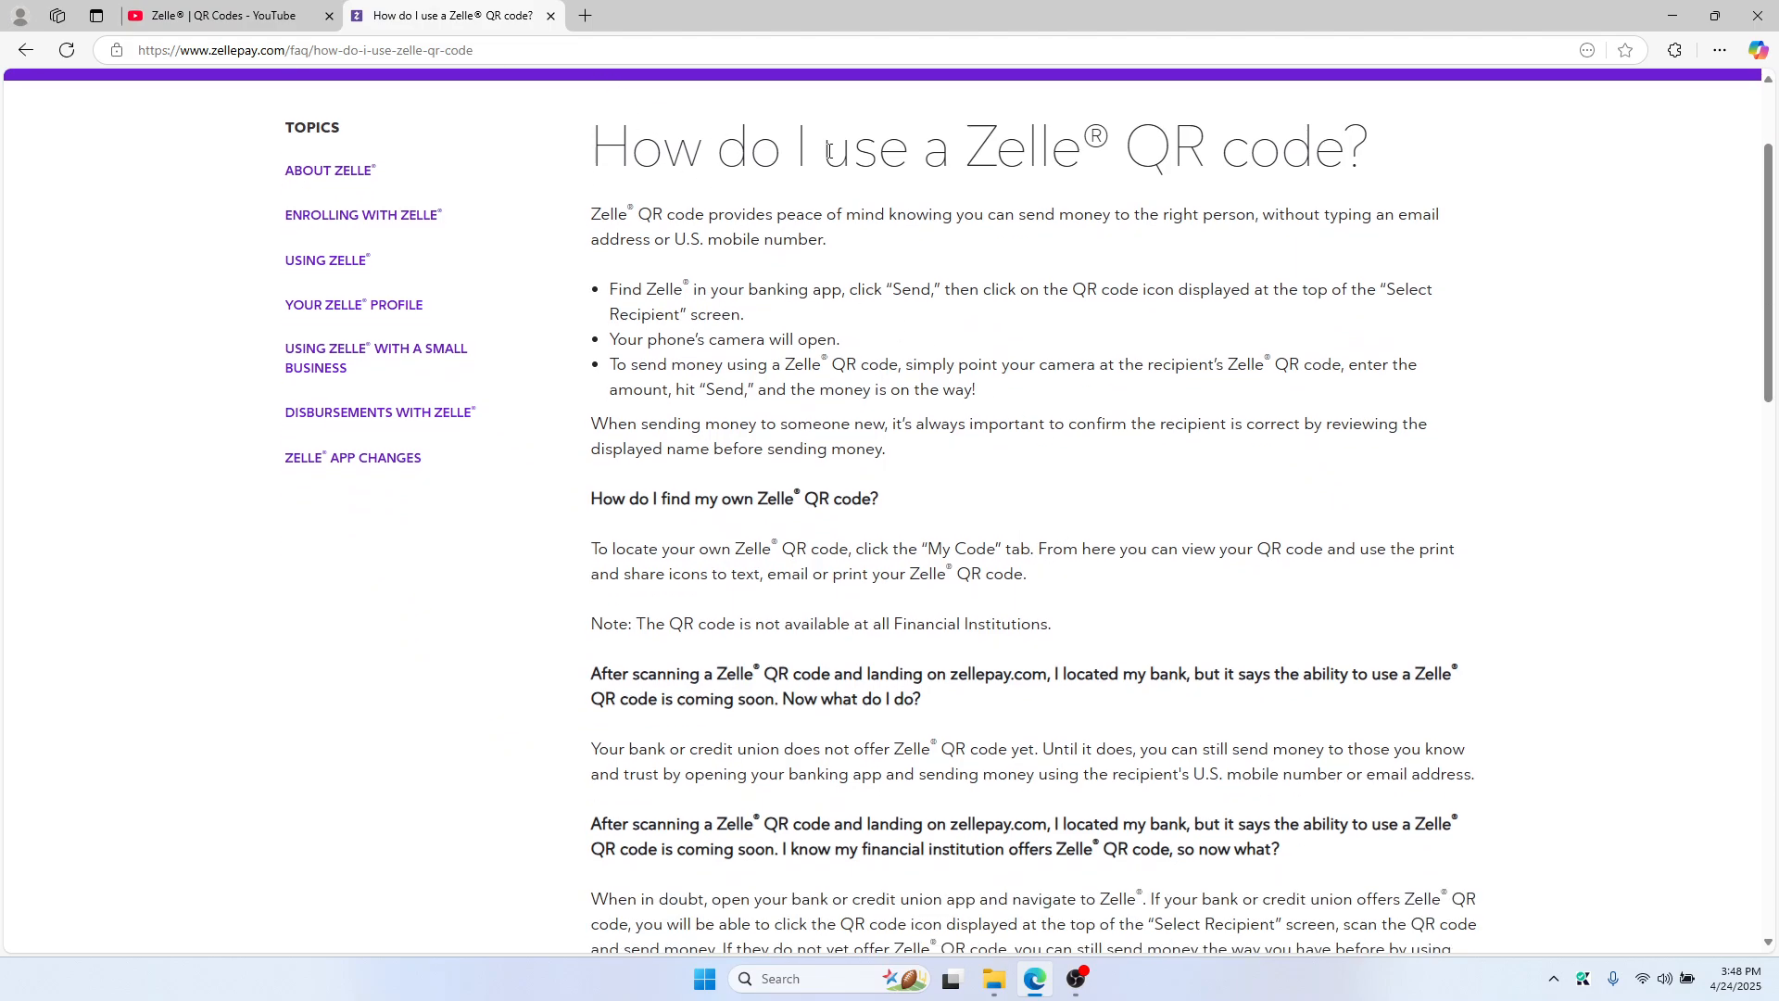
left_click(216, 14)
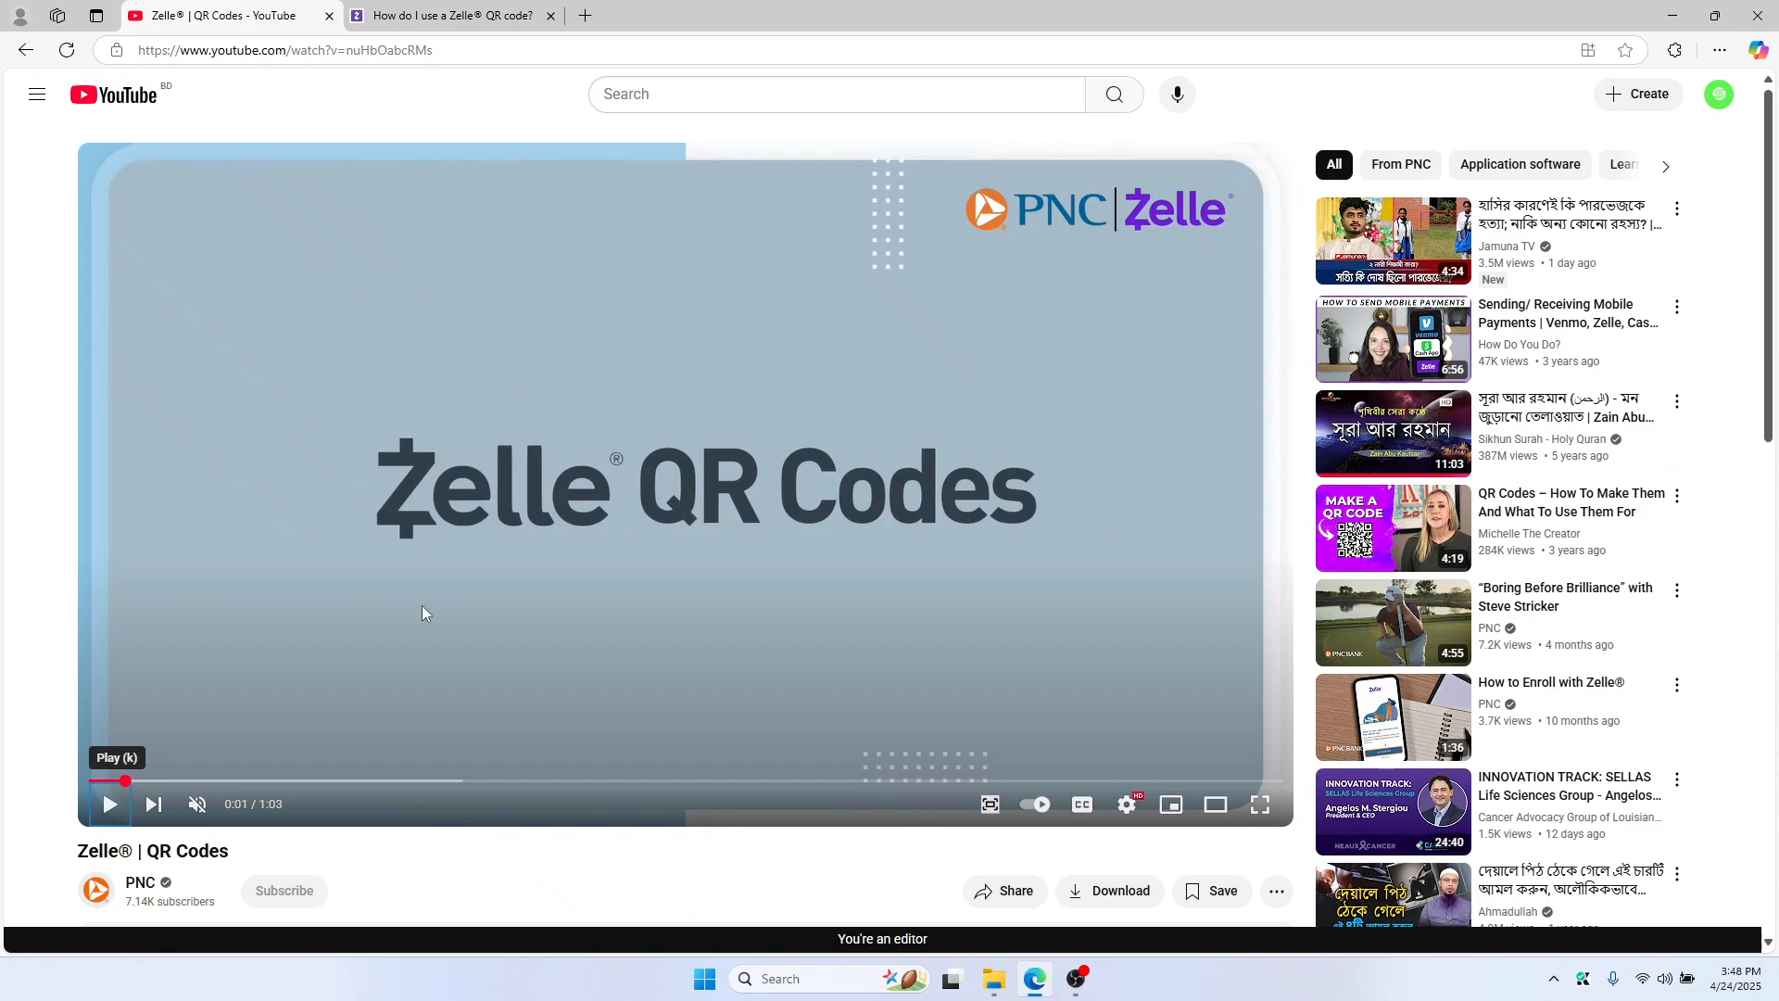
mouse_move(233, 781)
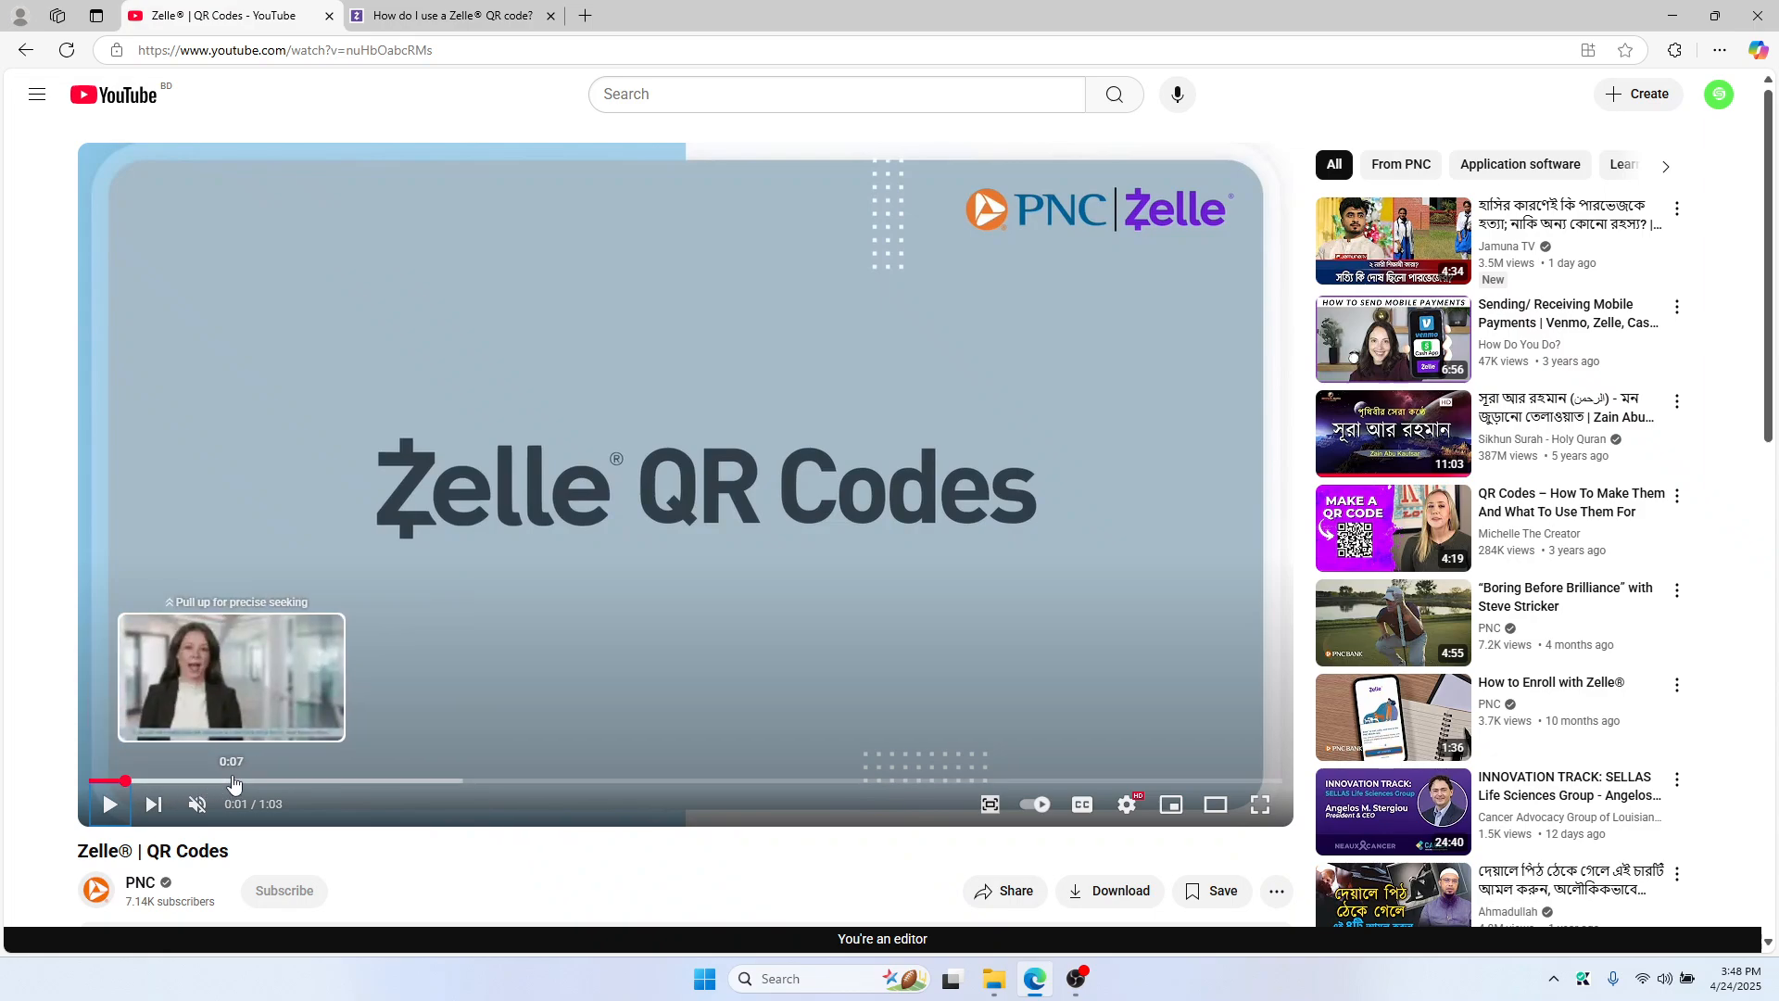
mouse_move(398, 780)
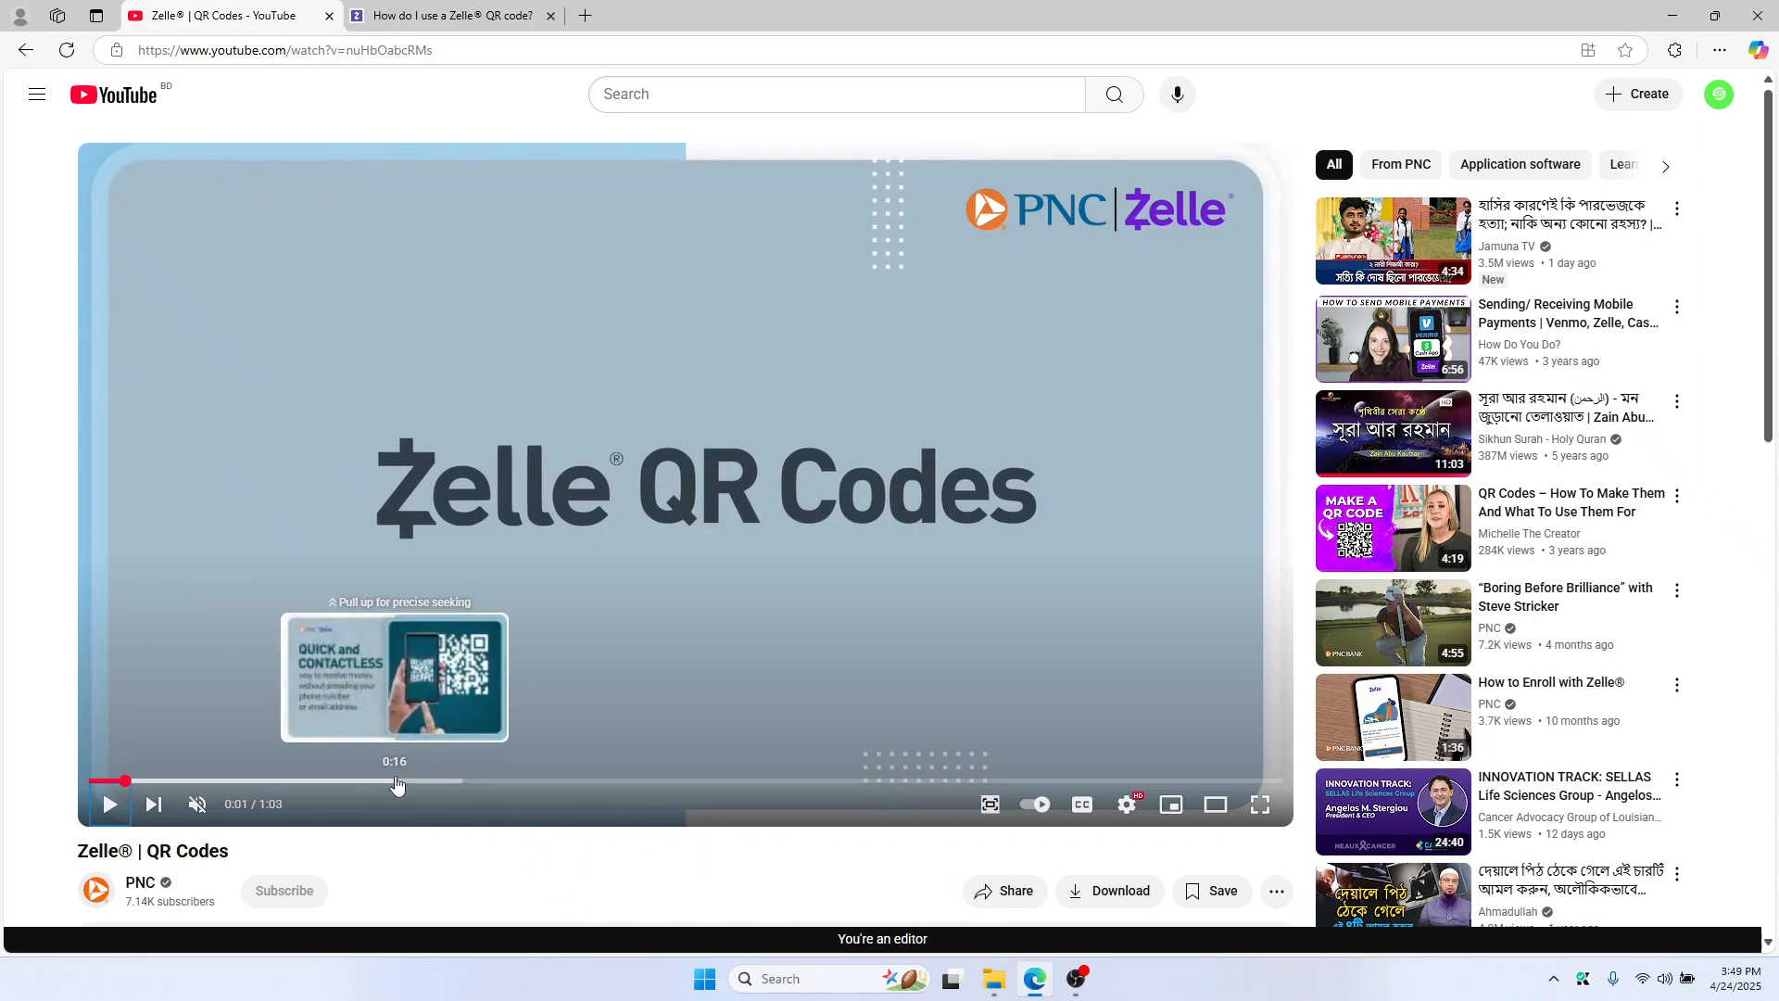
left_click(396, 780)
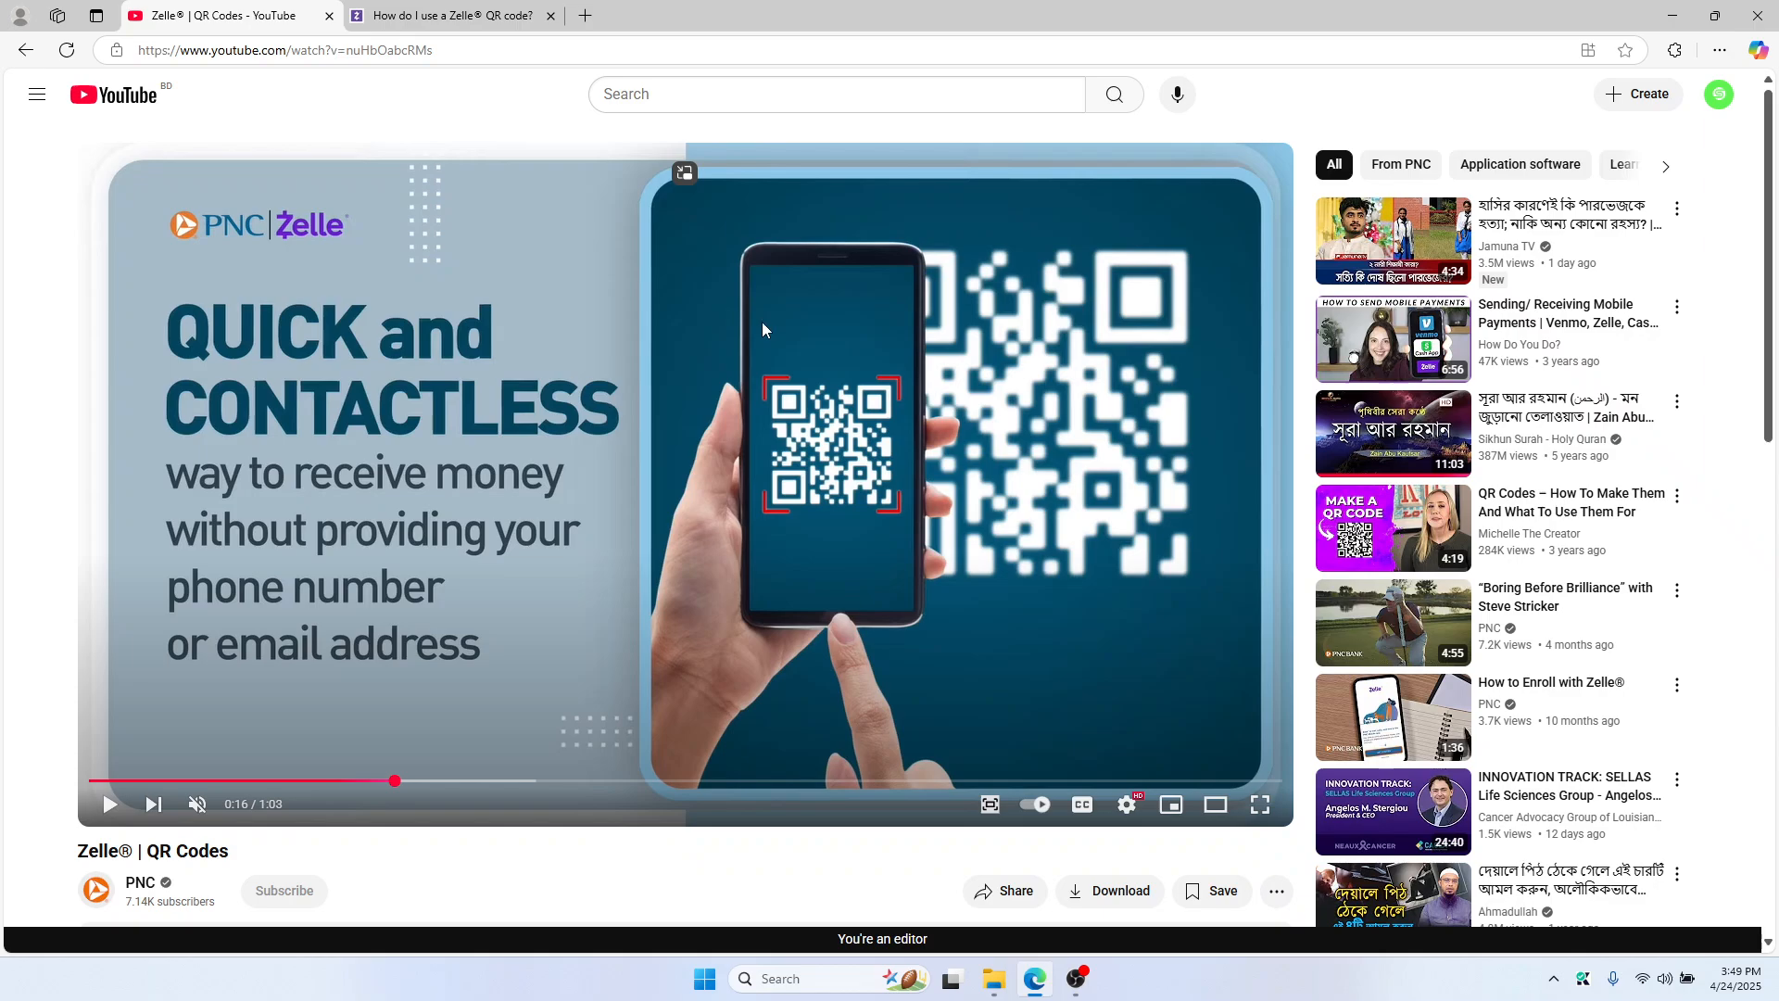
mouse_move(945, 370)
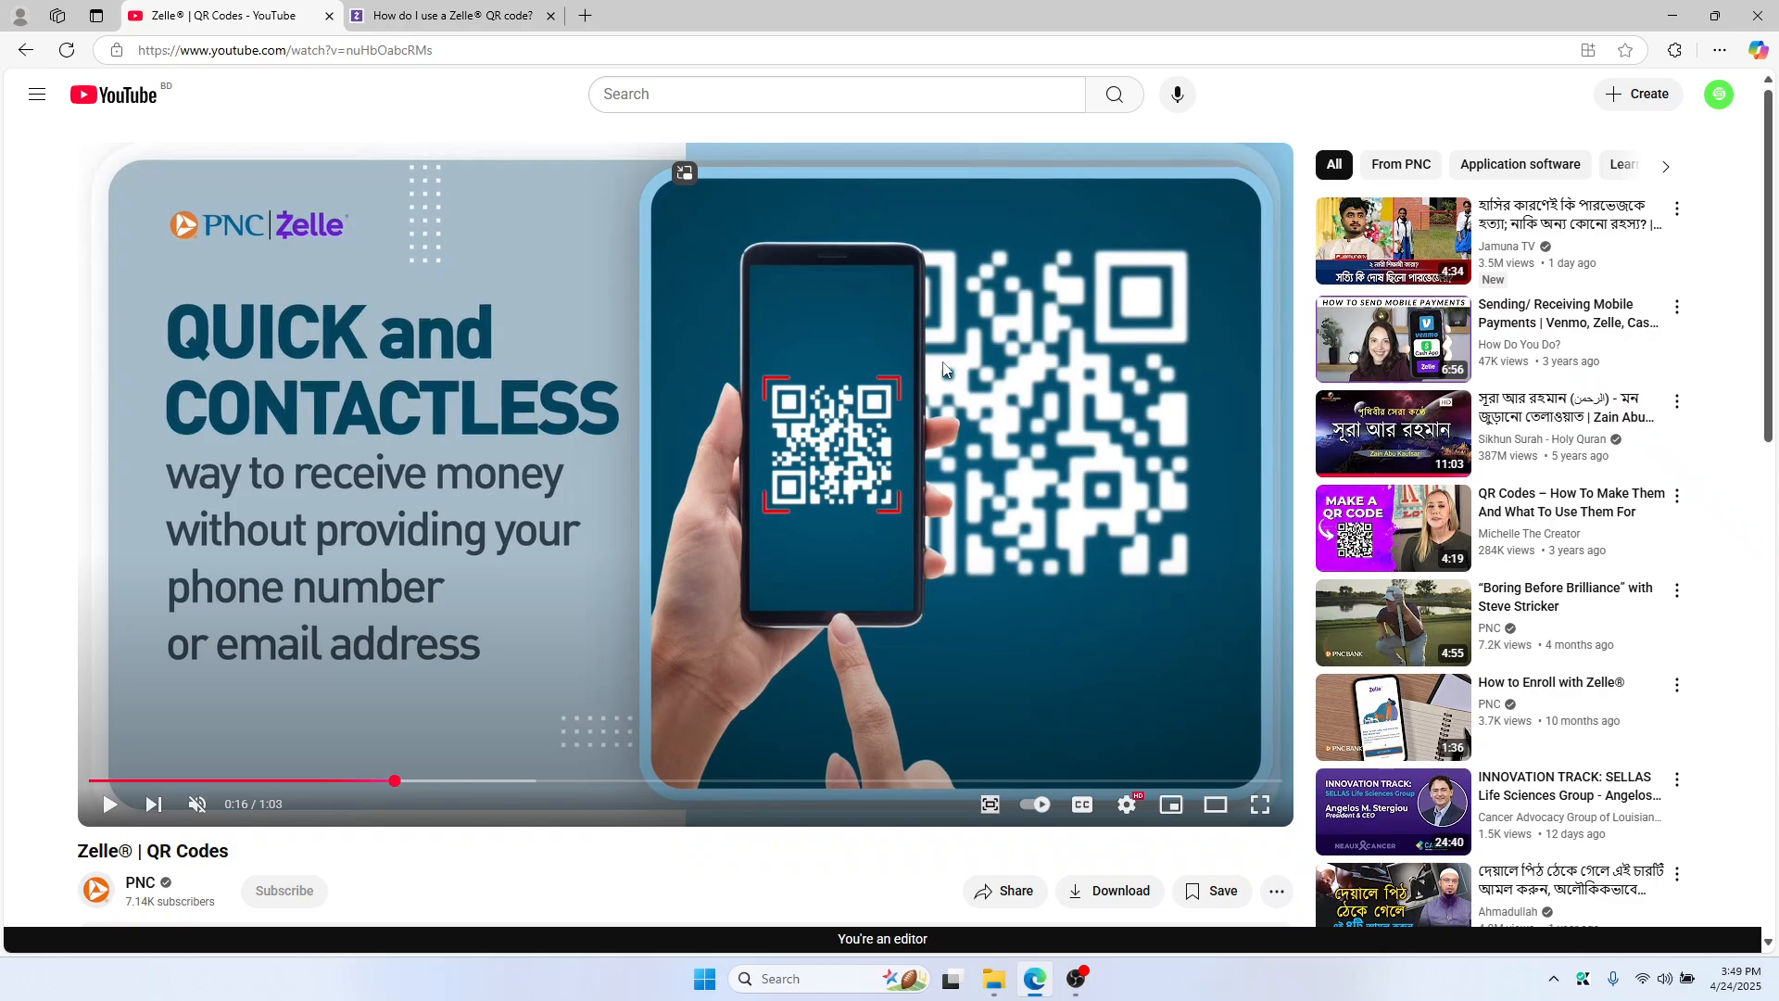
mouse_move(520, 783)
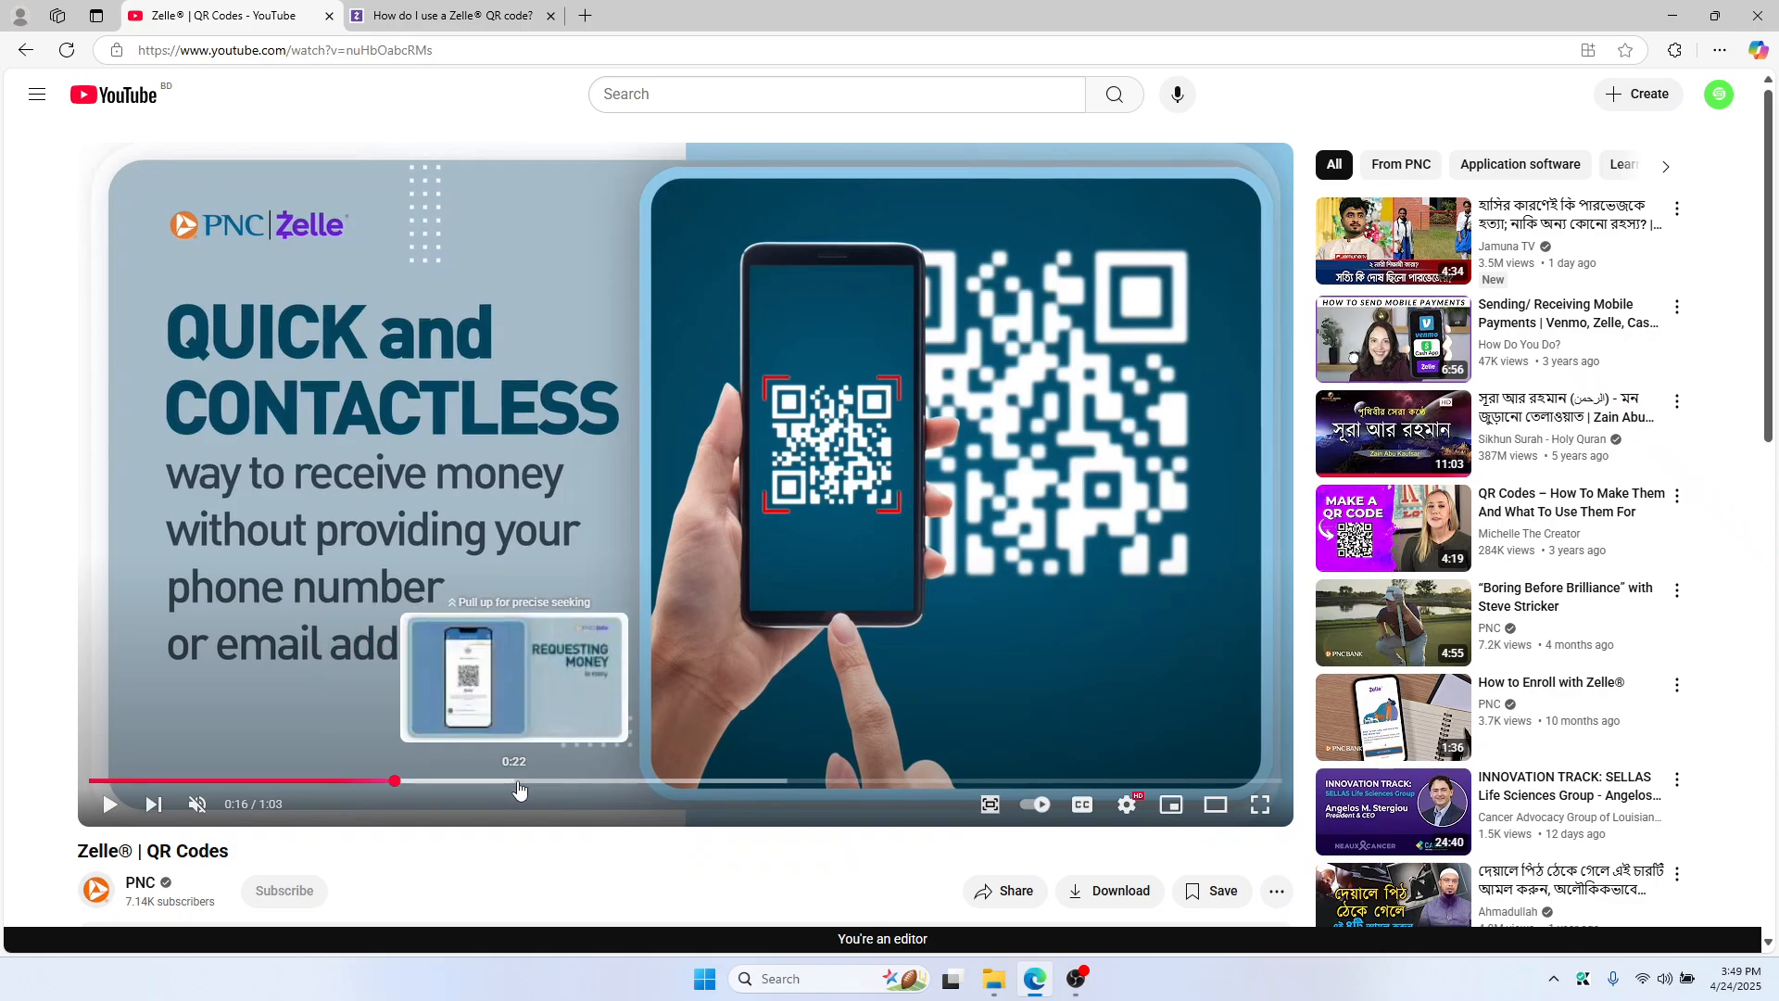
left_click(489, 780)
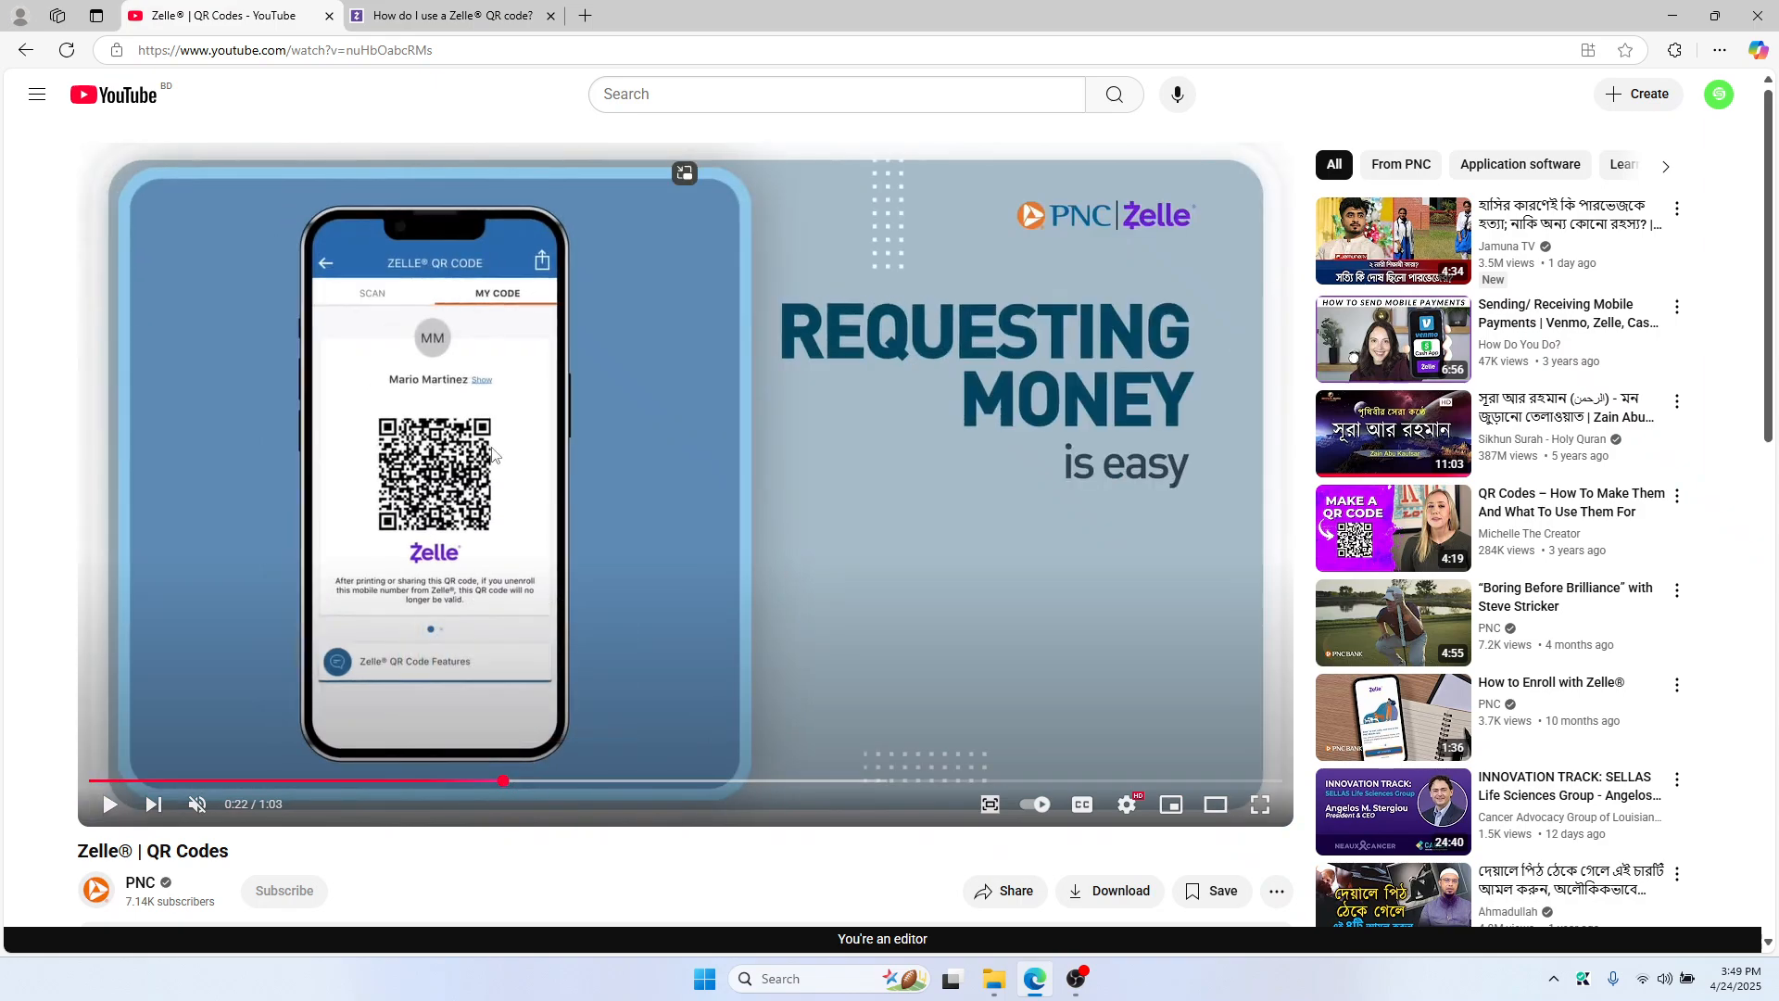
mouse_move(531, 781)
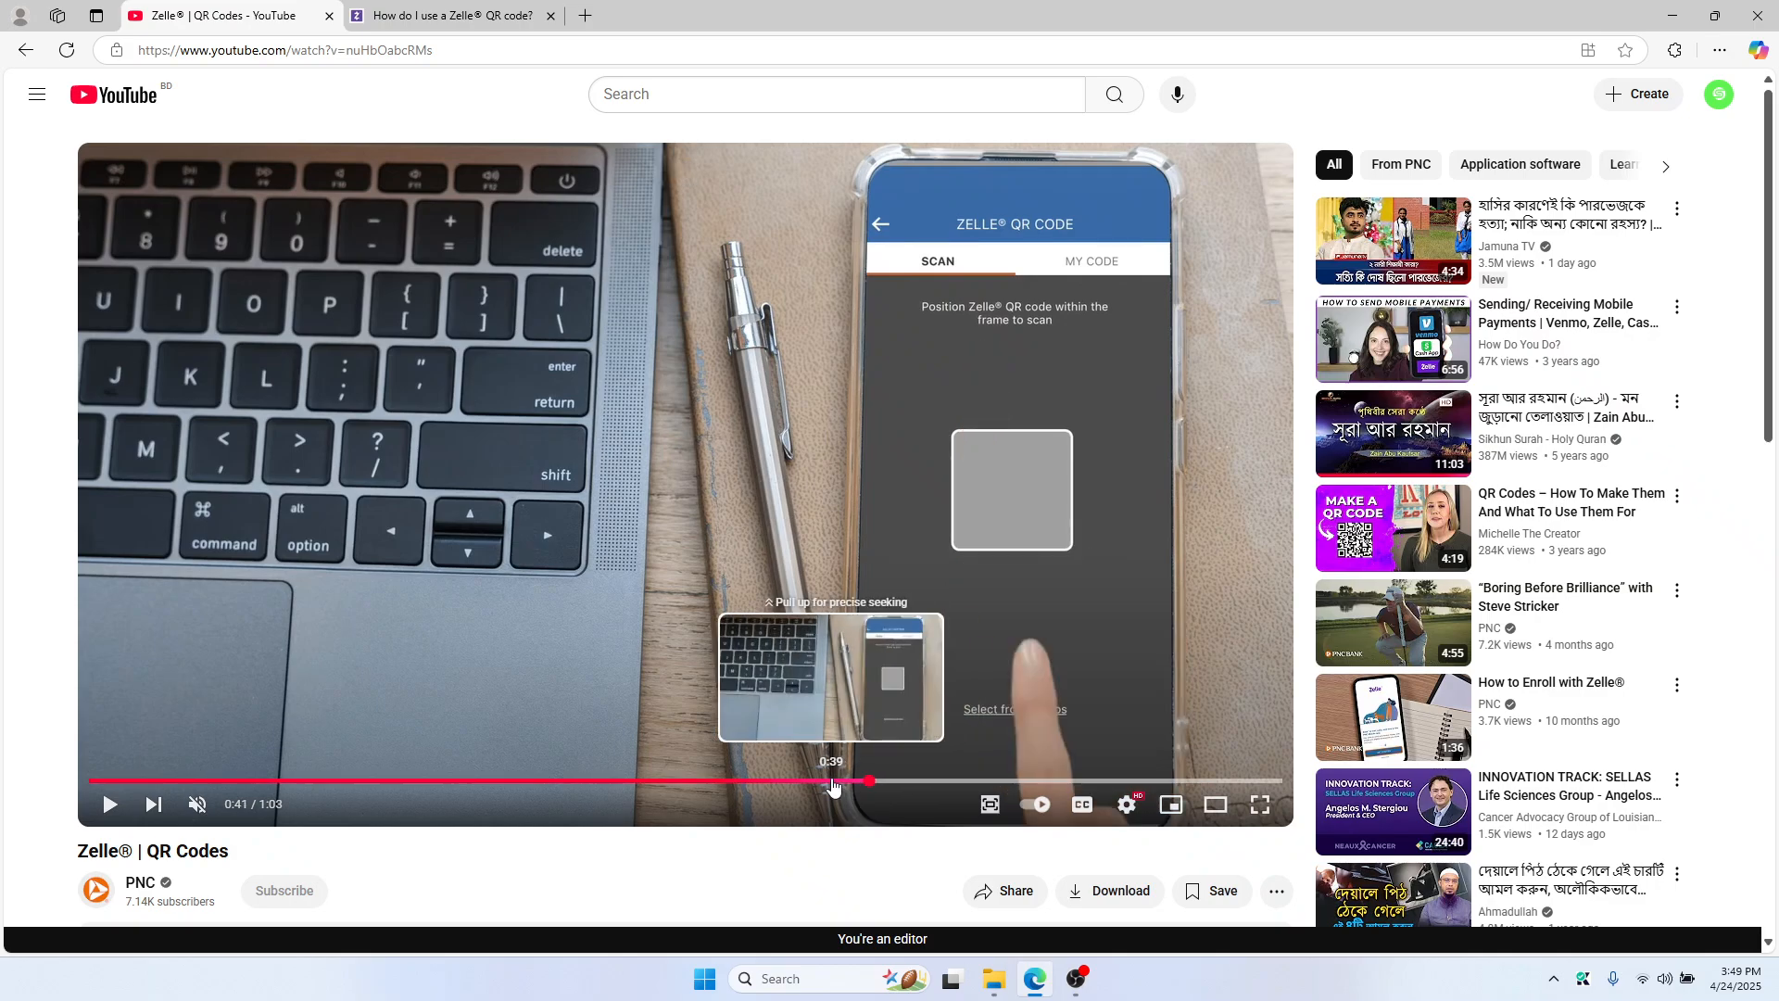
left_click(960, 780)
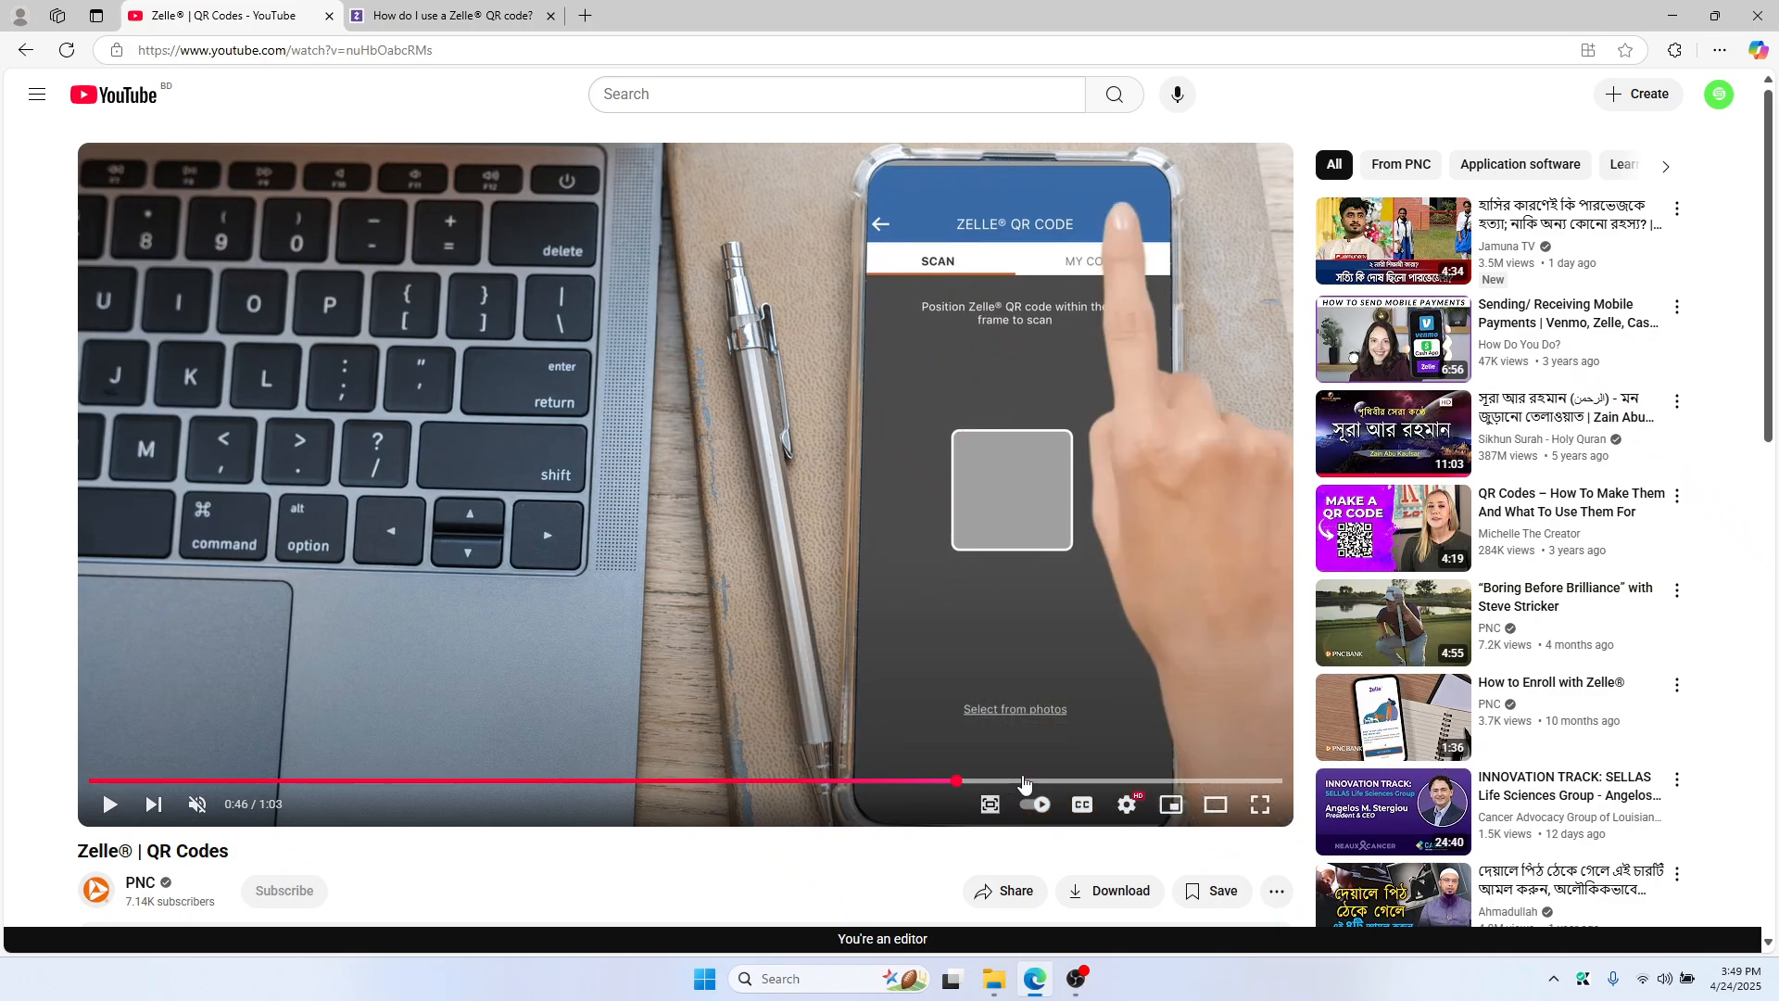
left_click(1133, 781)
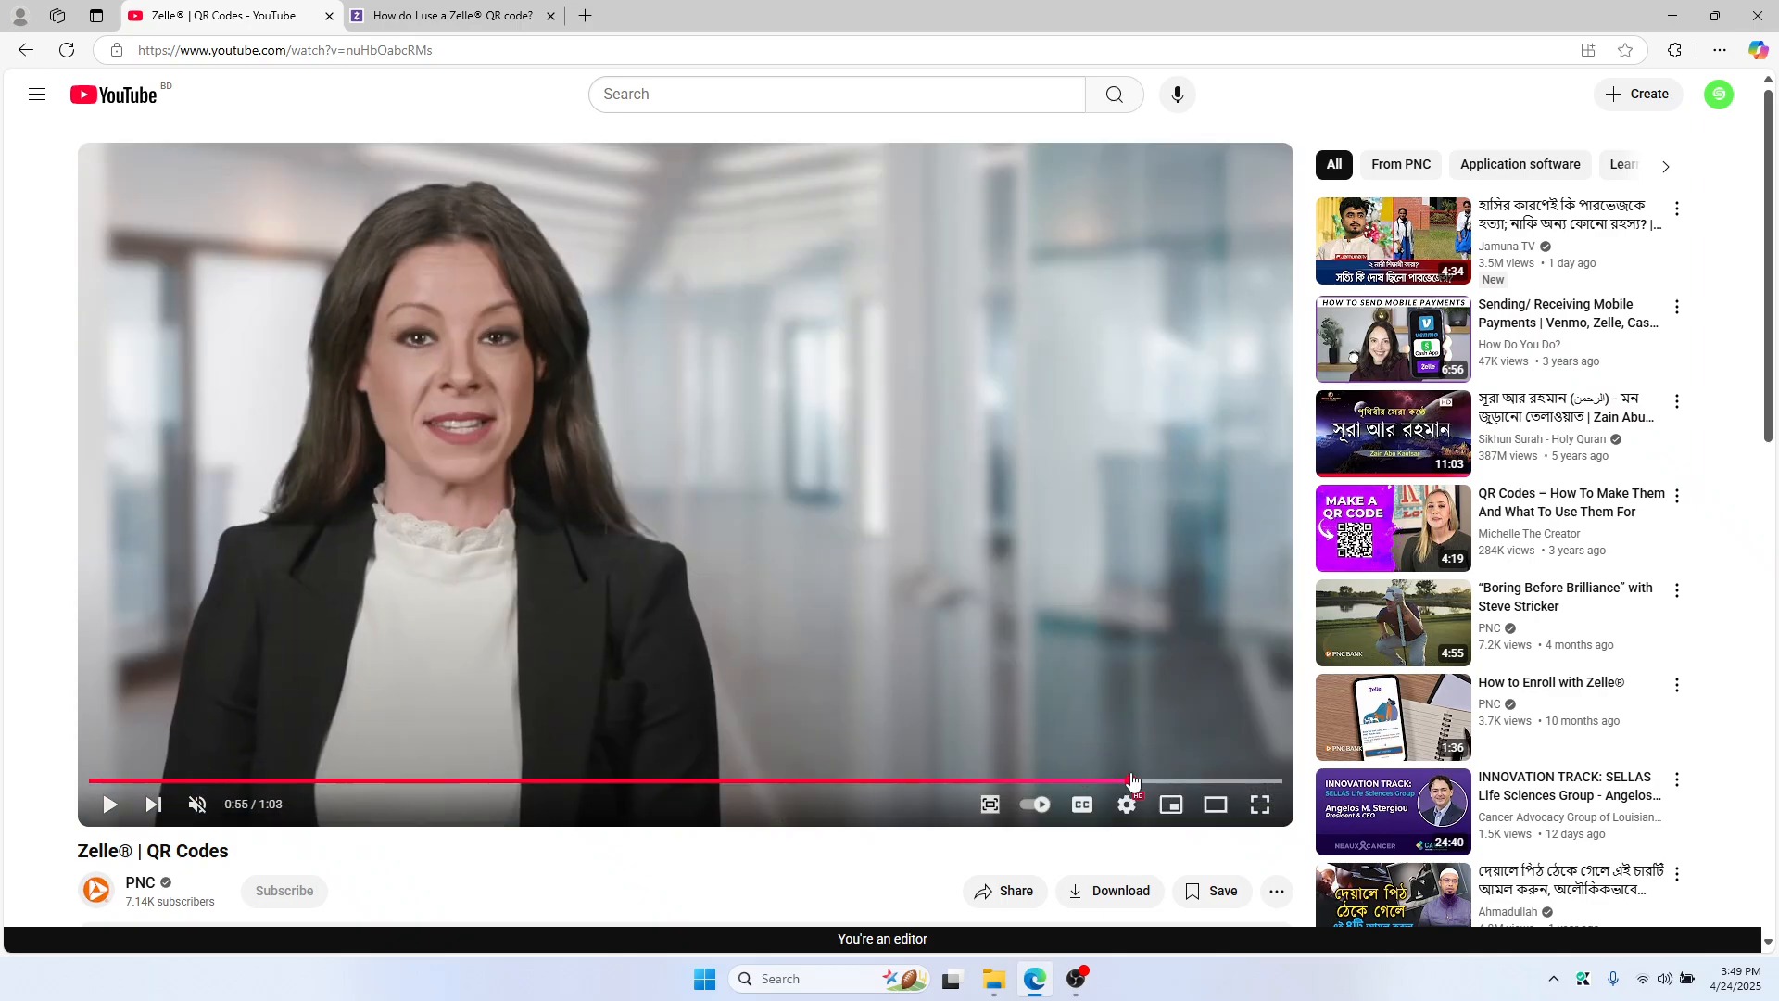
Step: Return to the zellepay.com QR code FAQ and scroll down to the troubleshooting answers
left_click(450, 14)
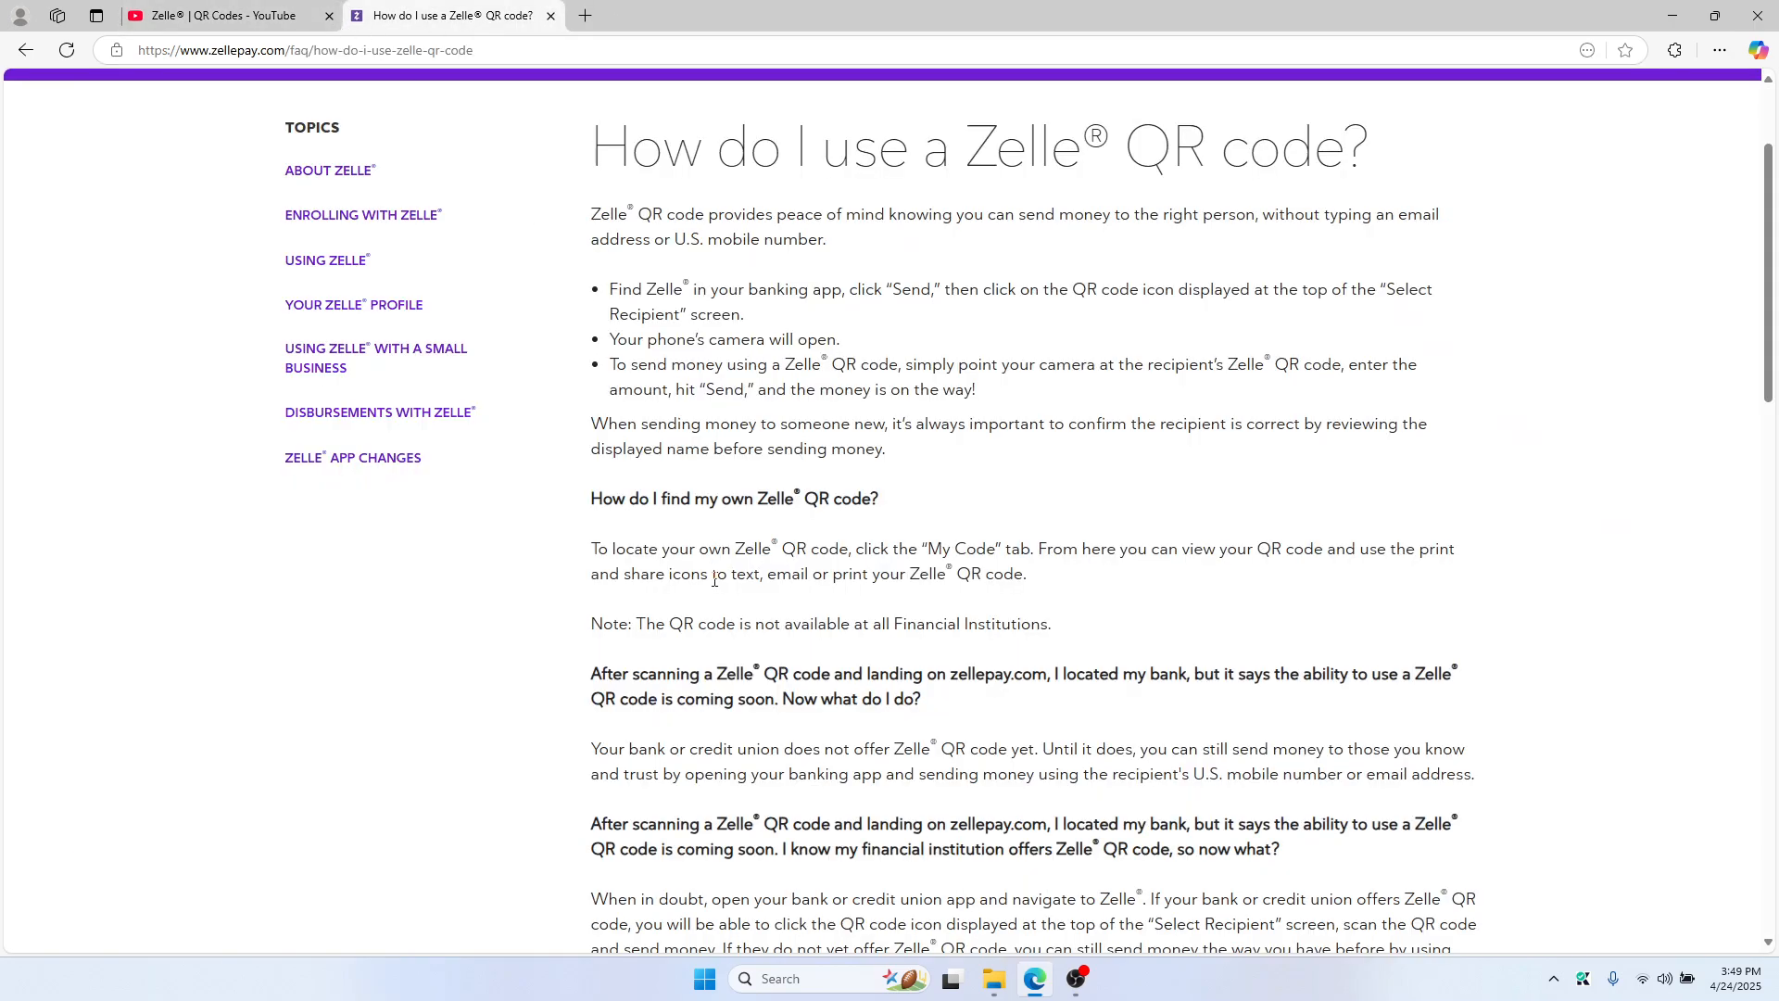
mouse_move(778, 607)
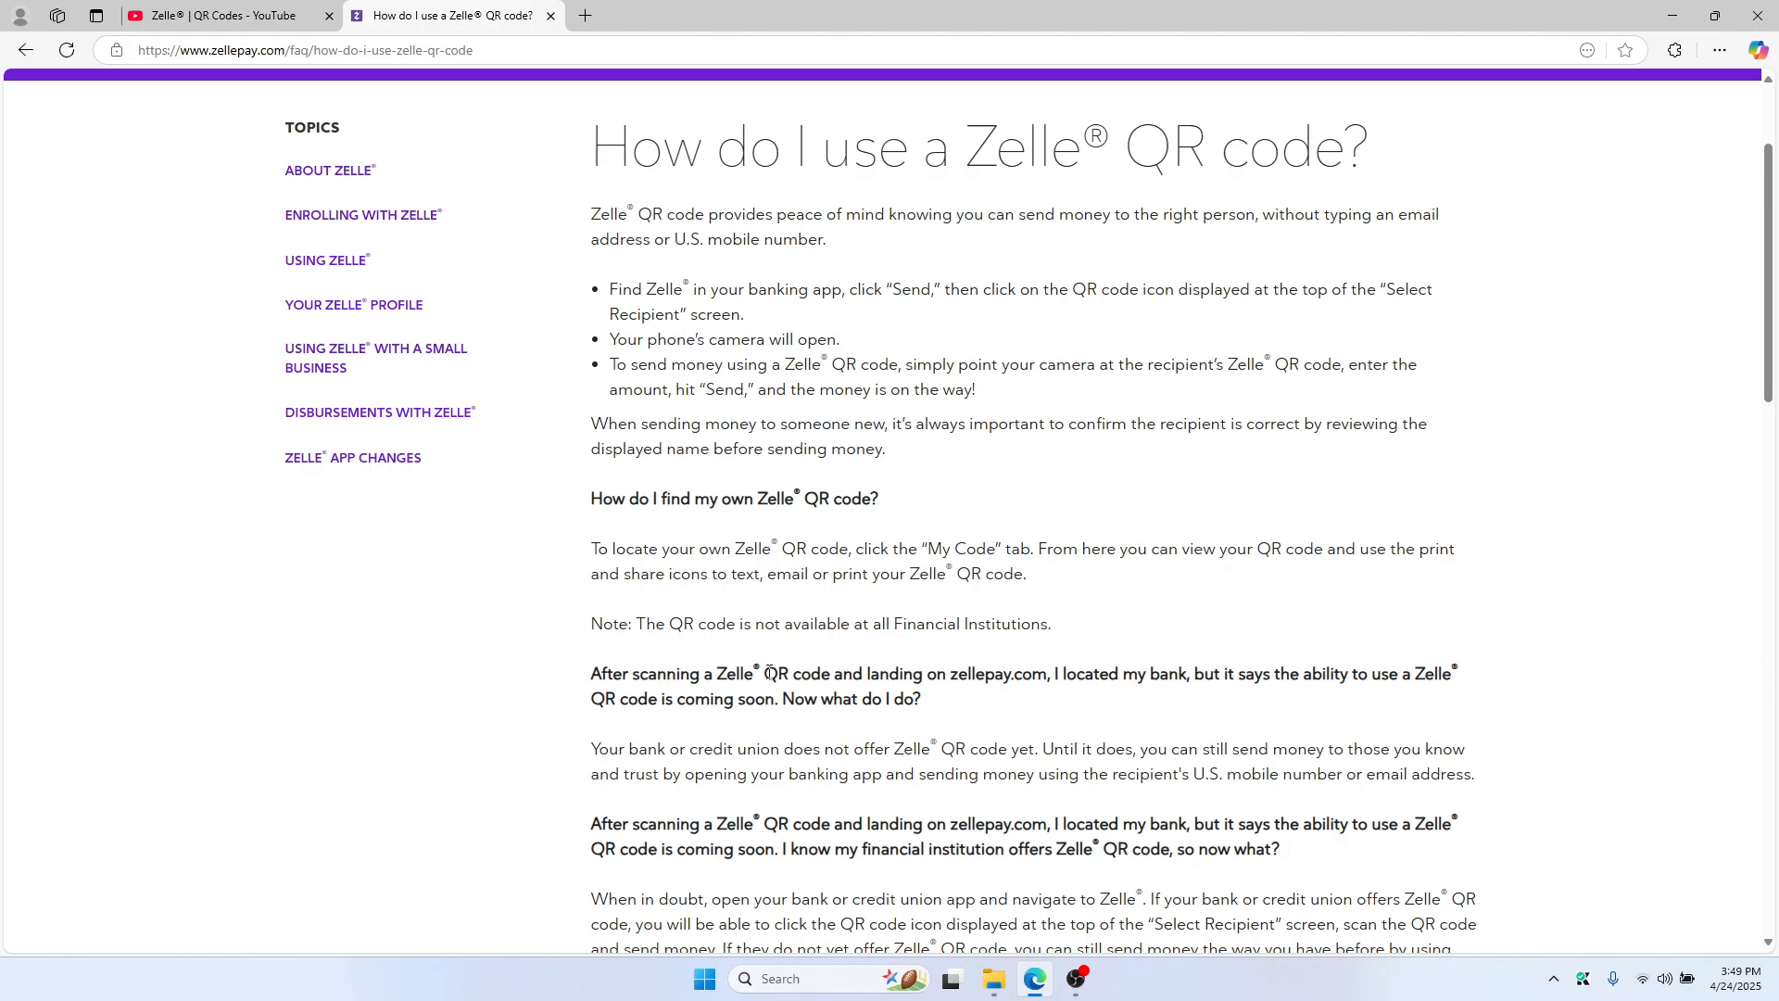
mouse_move(748, 726)
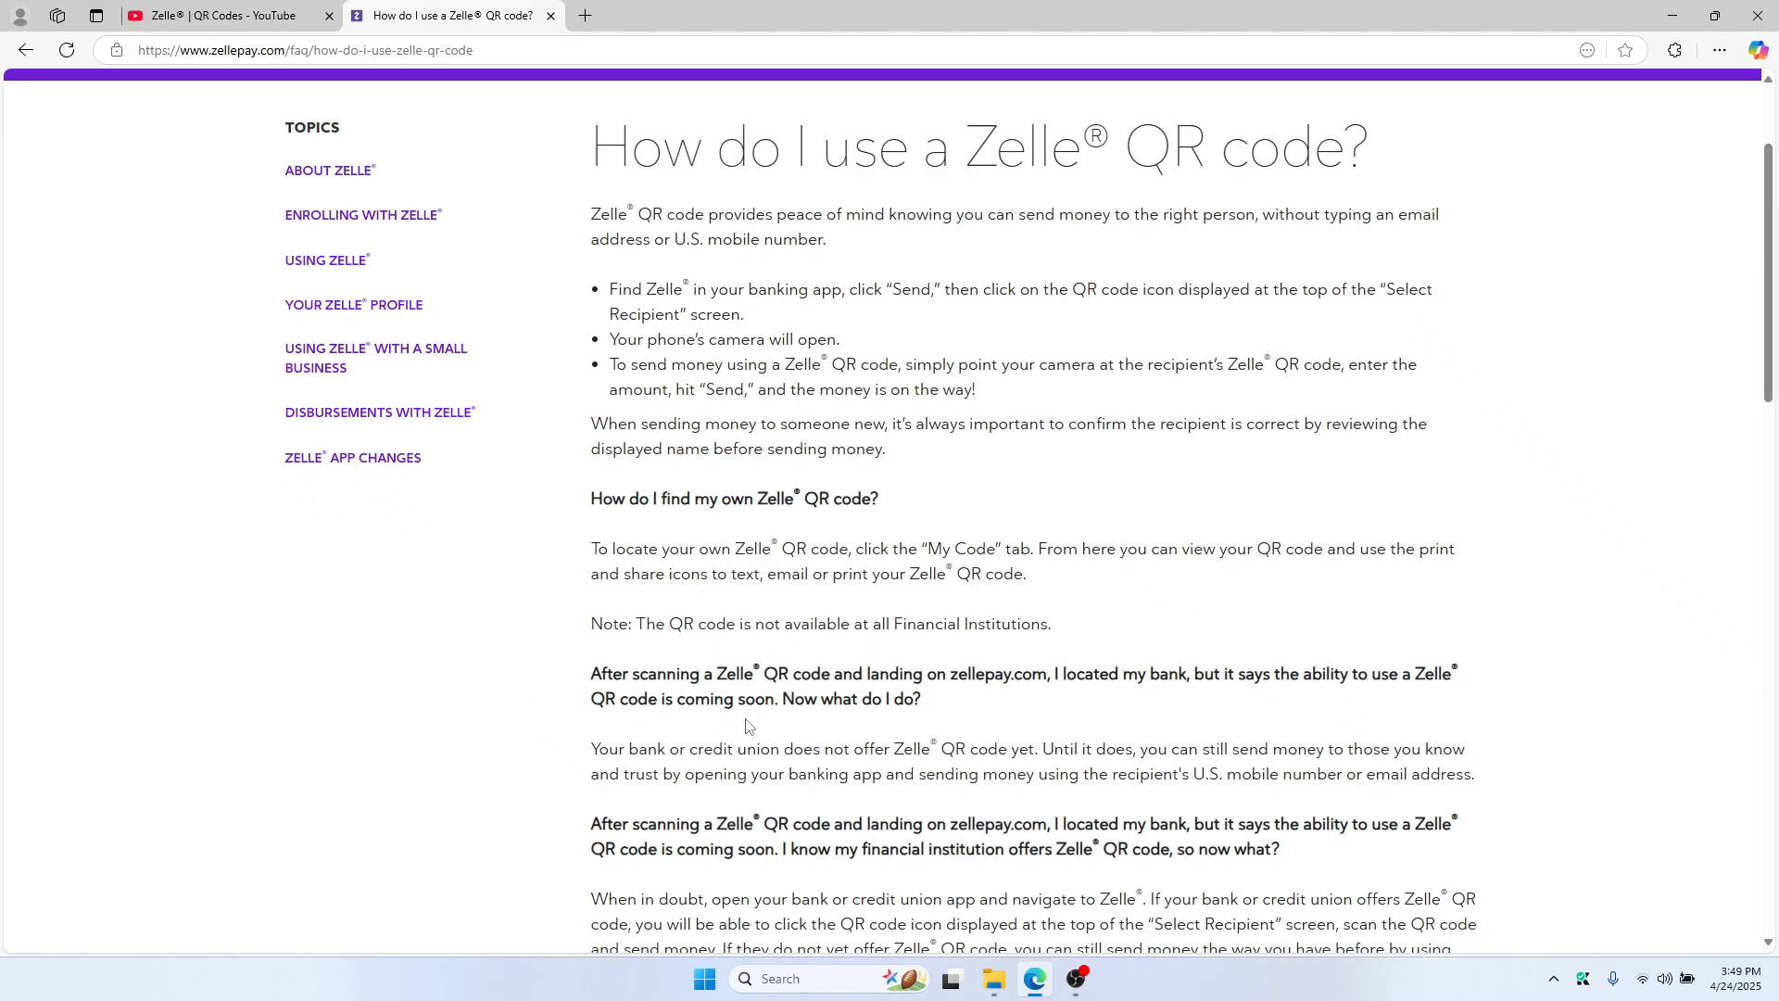
mouse_move(656, 711)
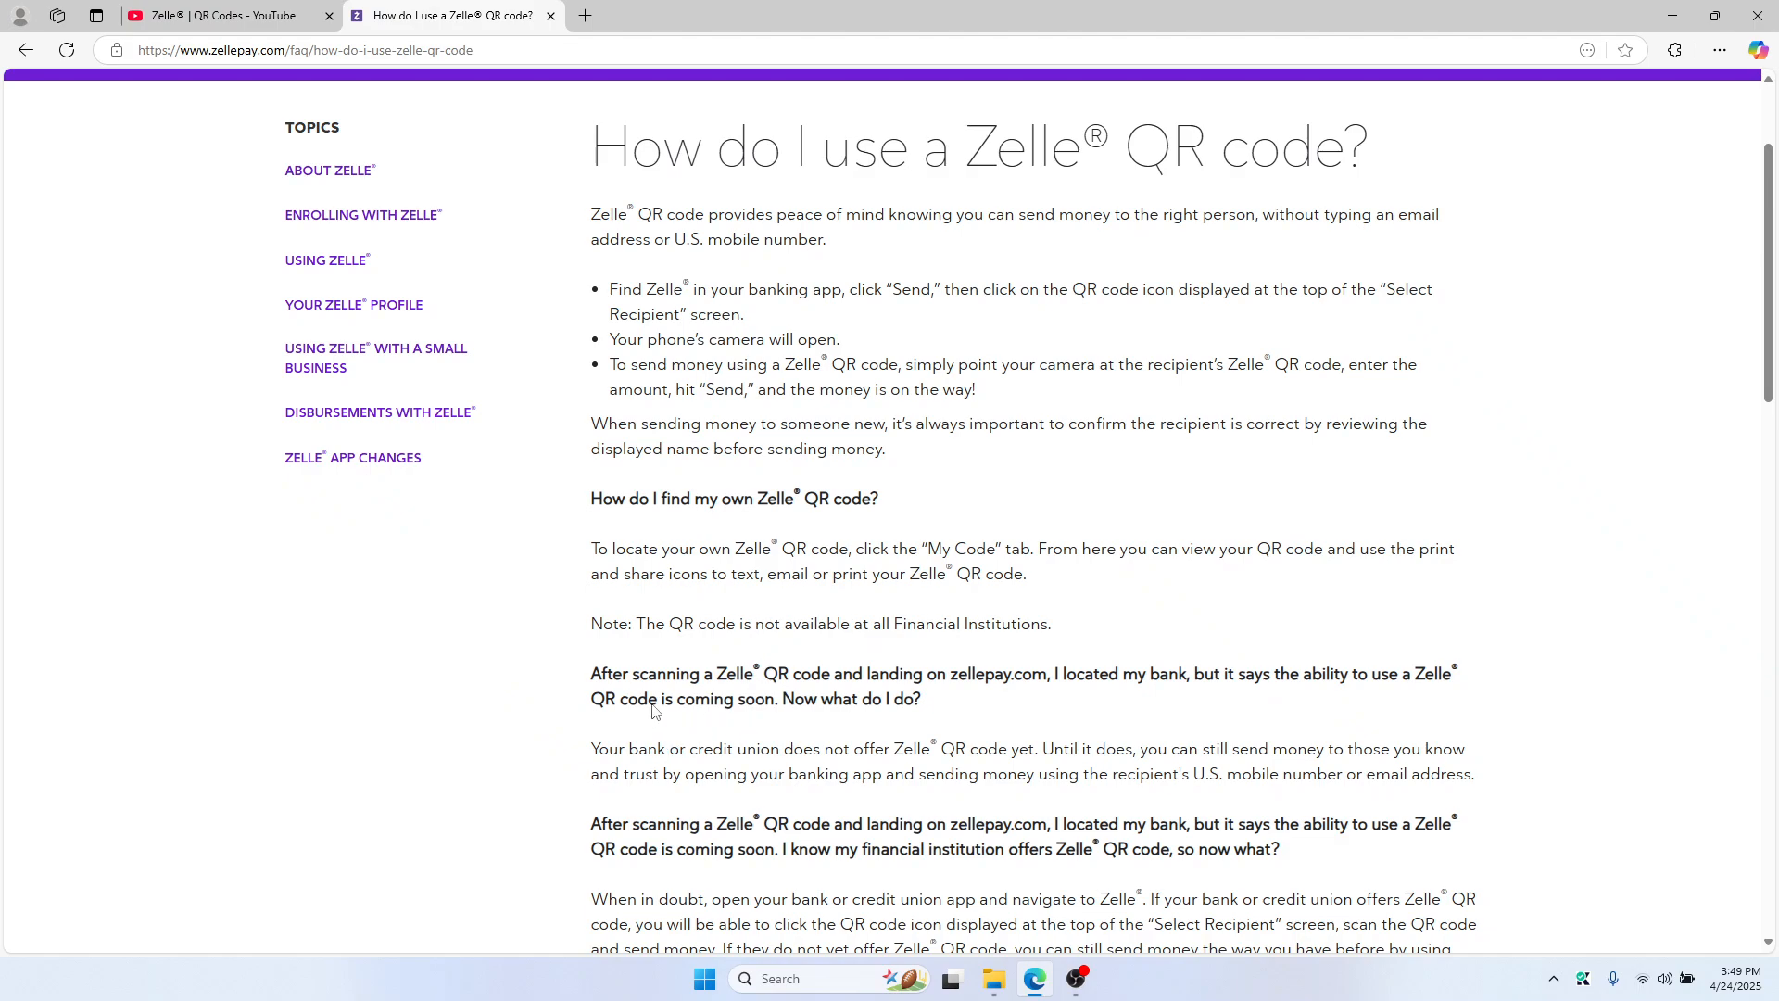
scroll("down", 3)
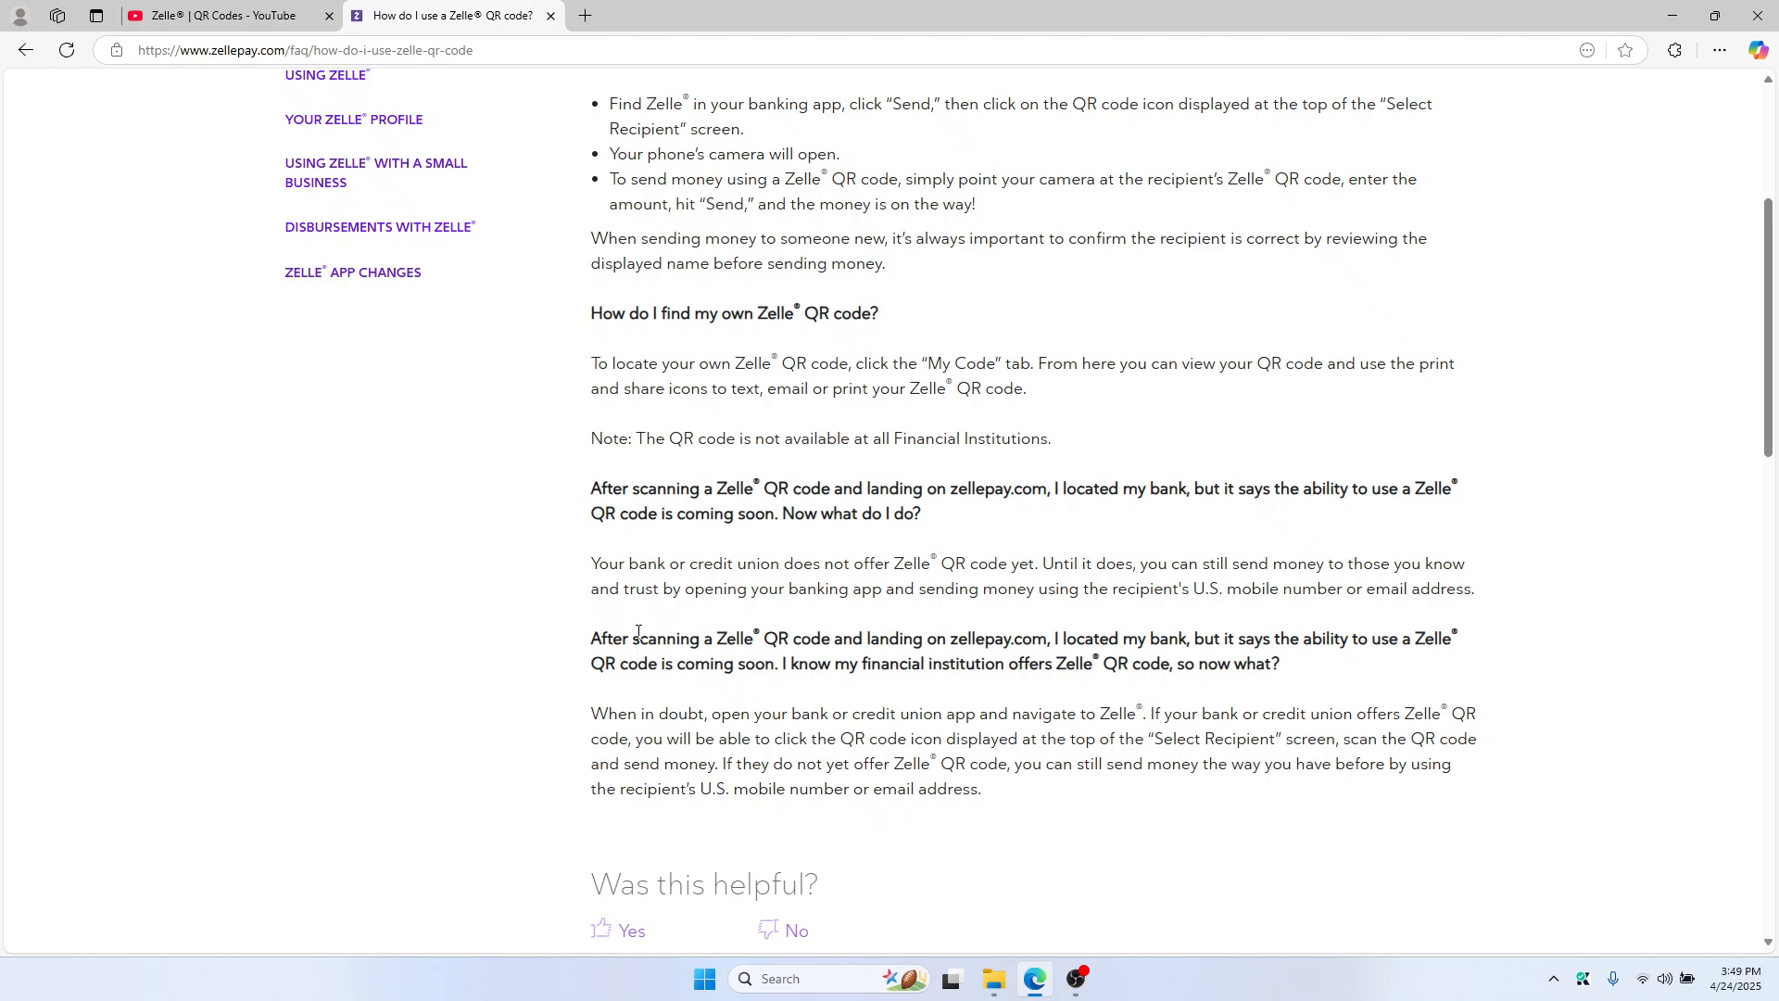
mouse_move(671, 616)
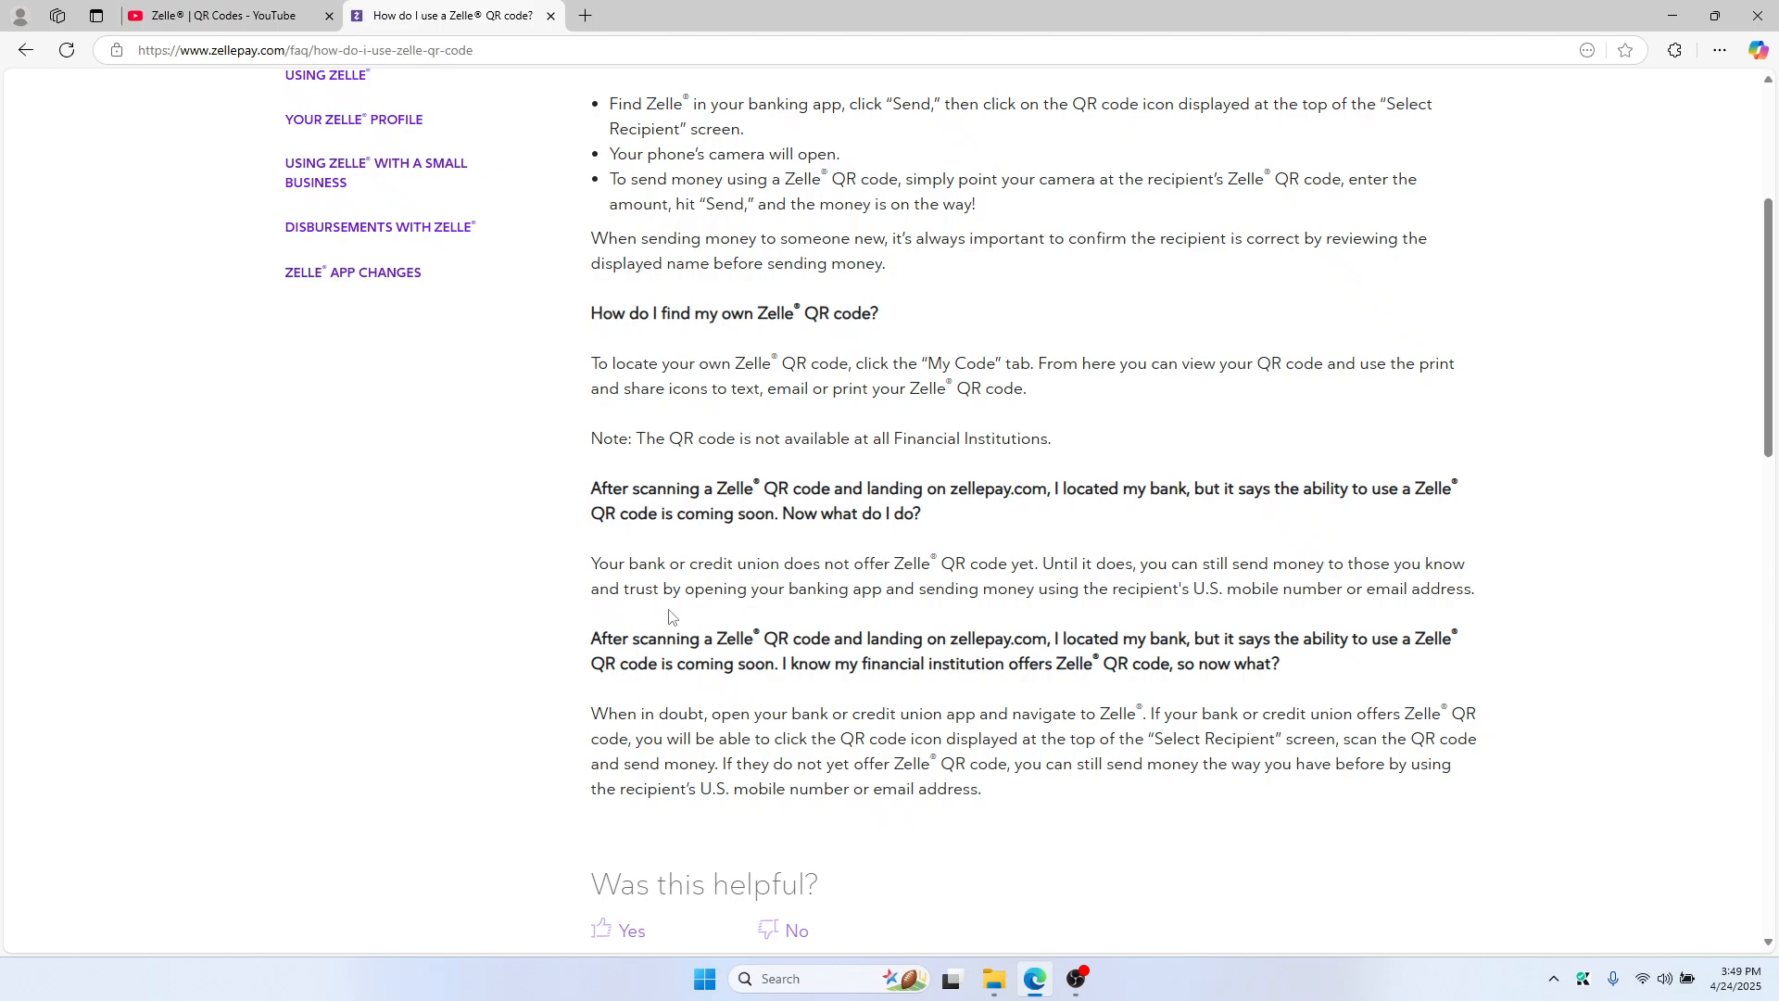
scroll("up", 3)
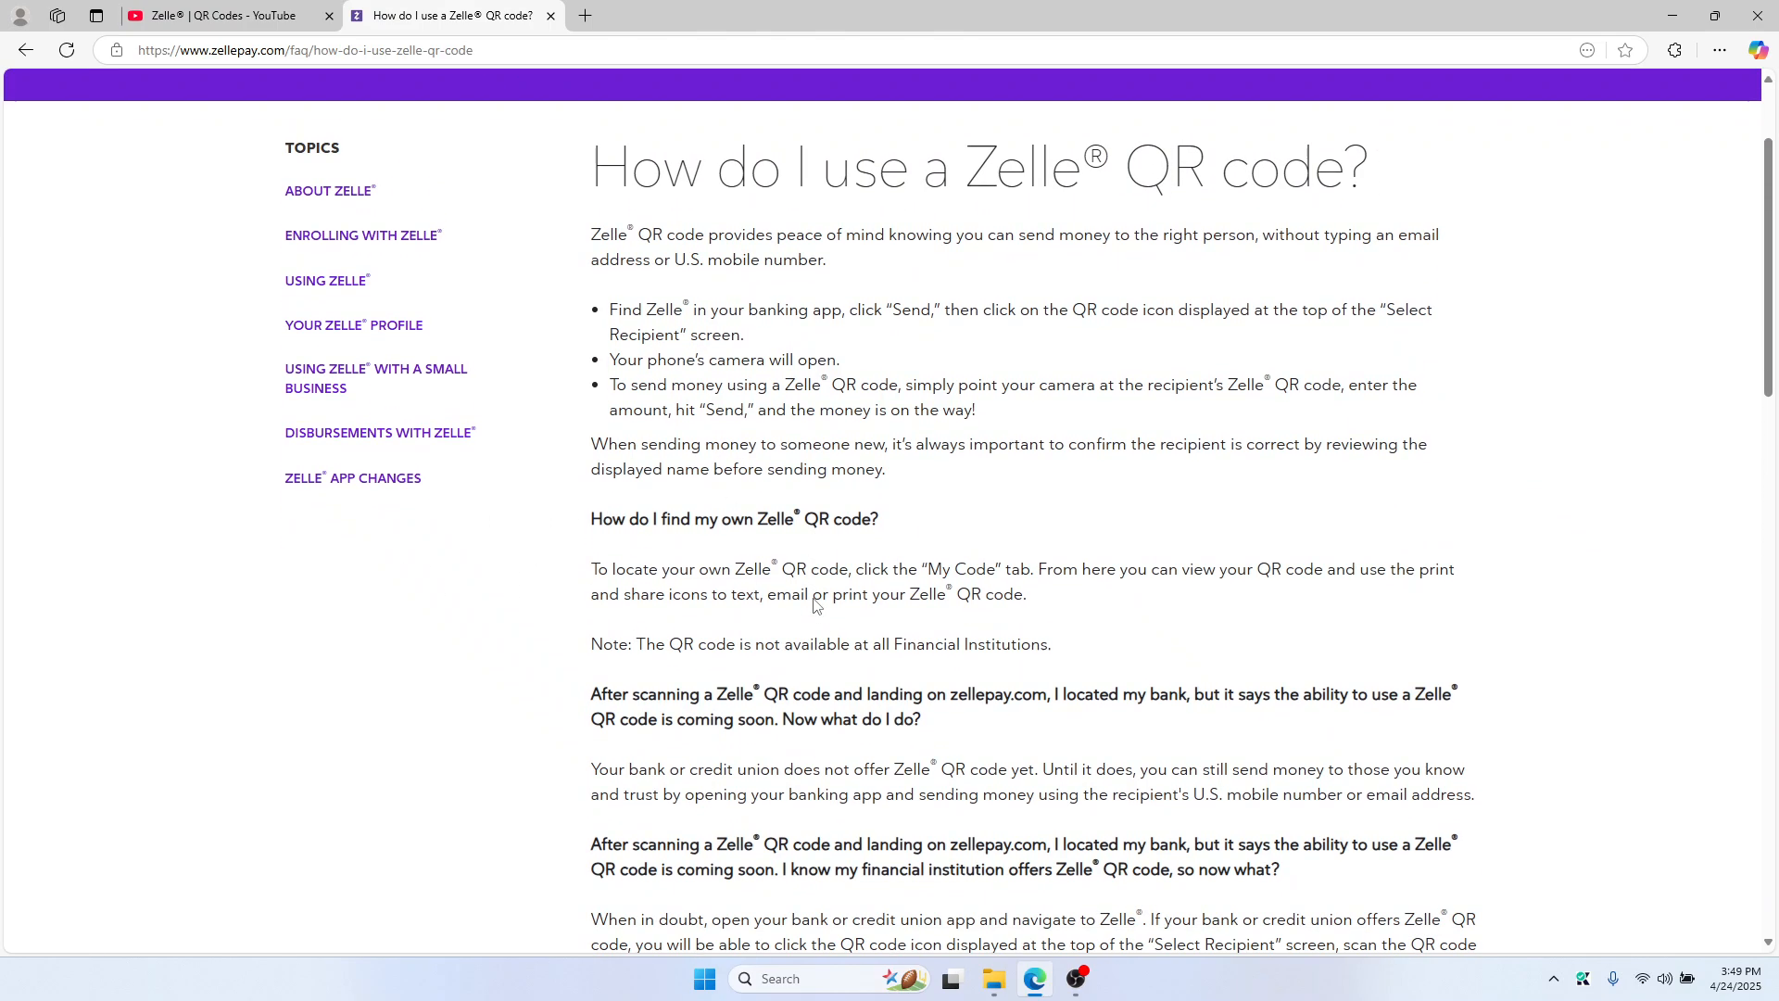
scroll("down", 3)
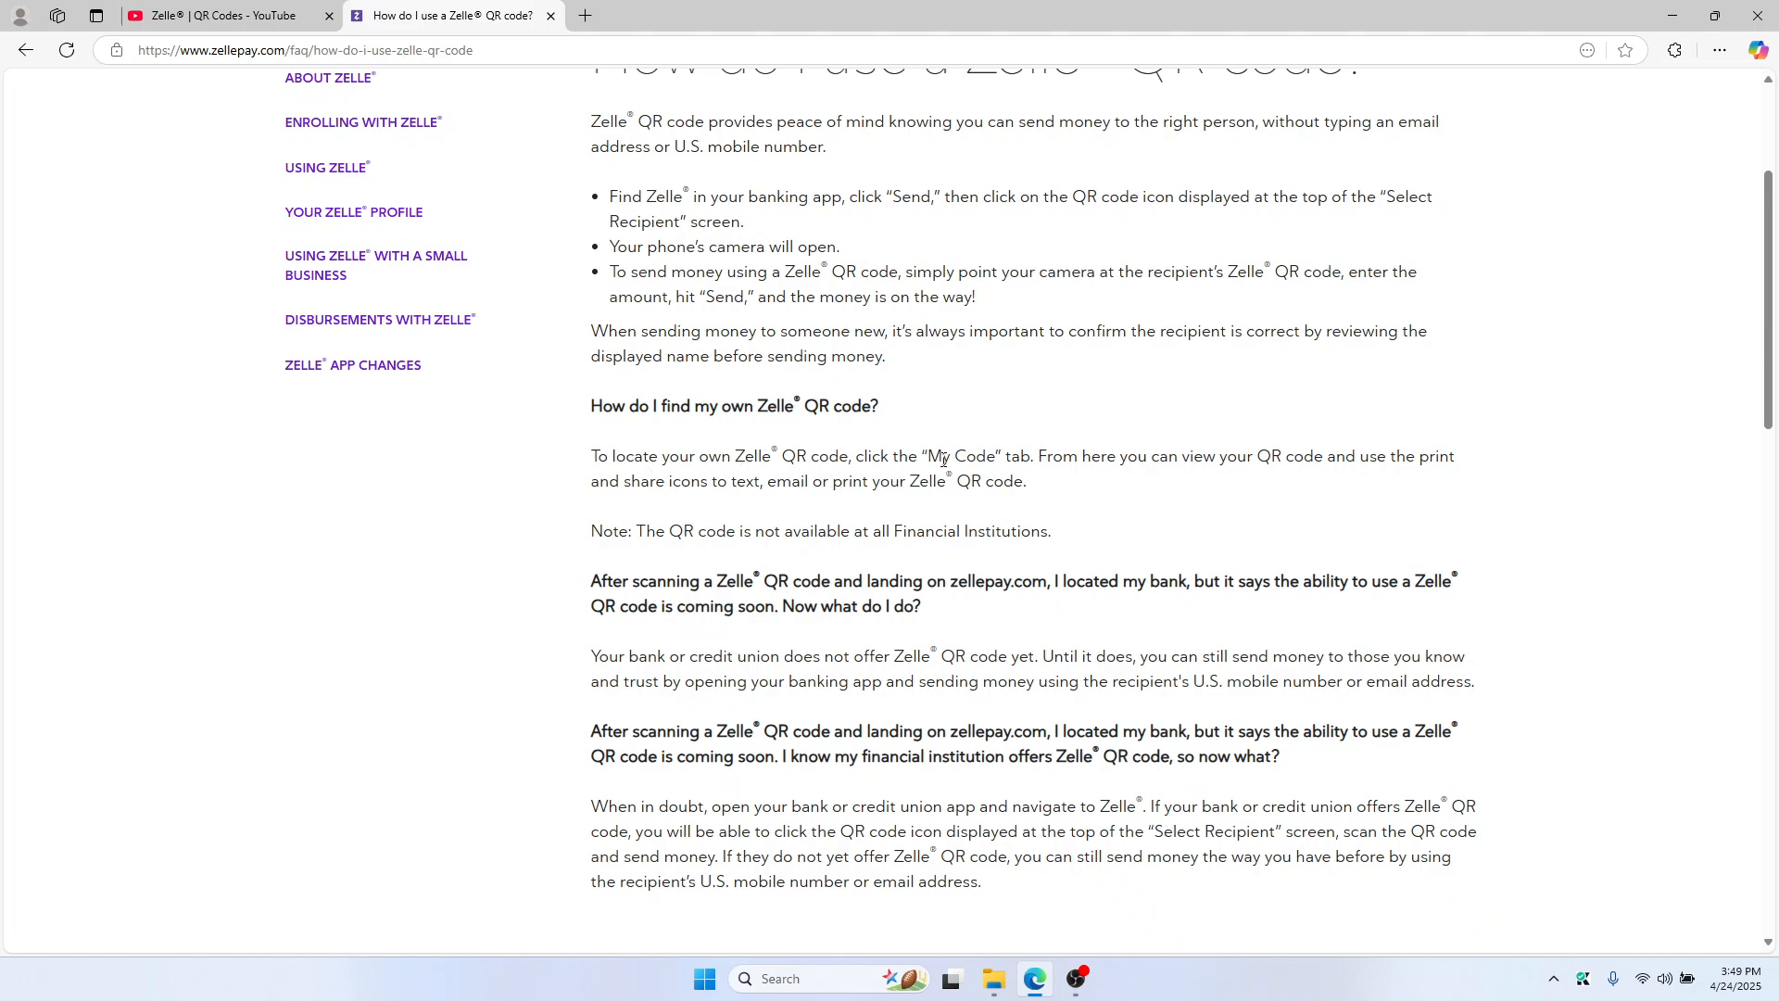
mouse_move(1172, 457)
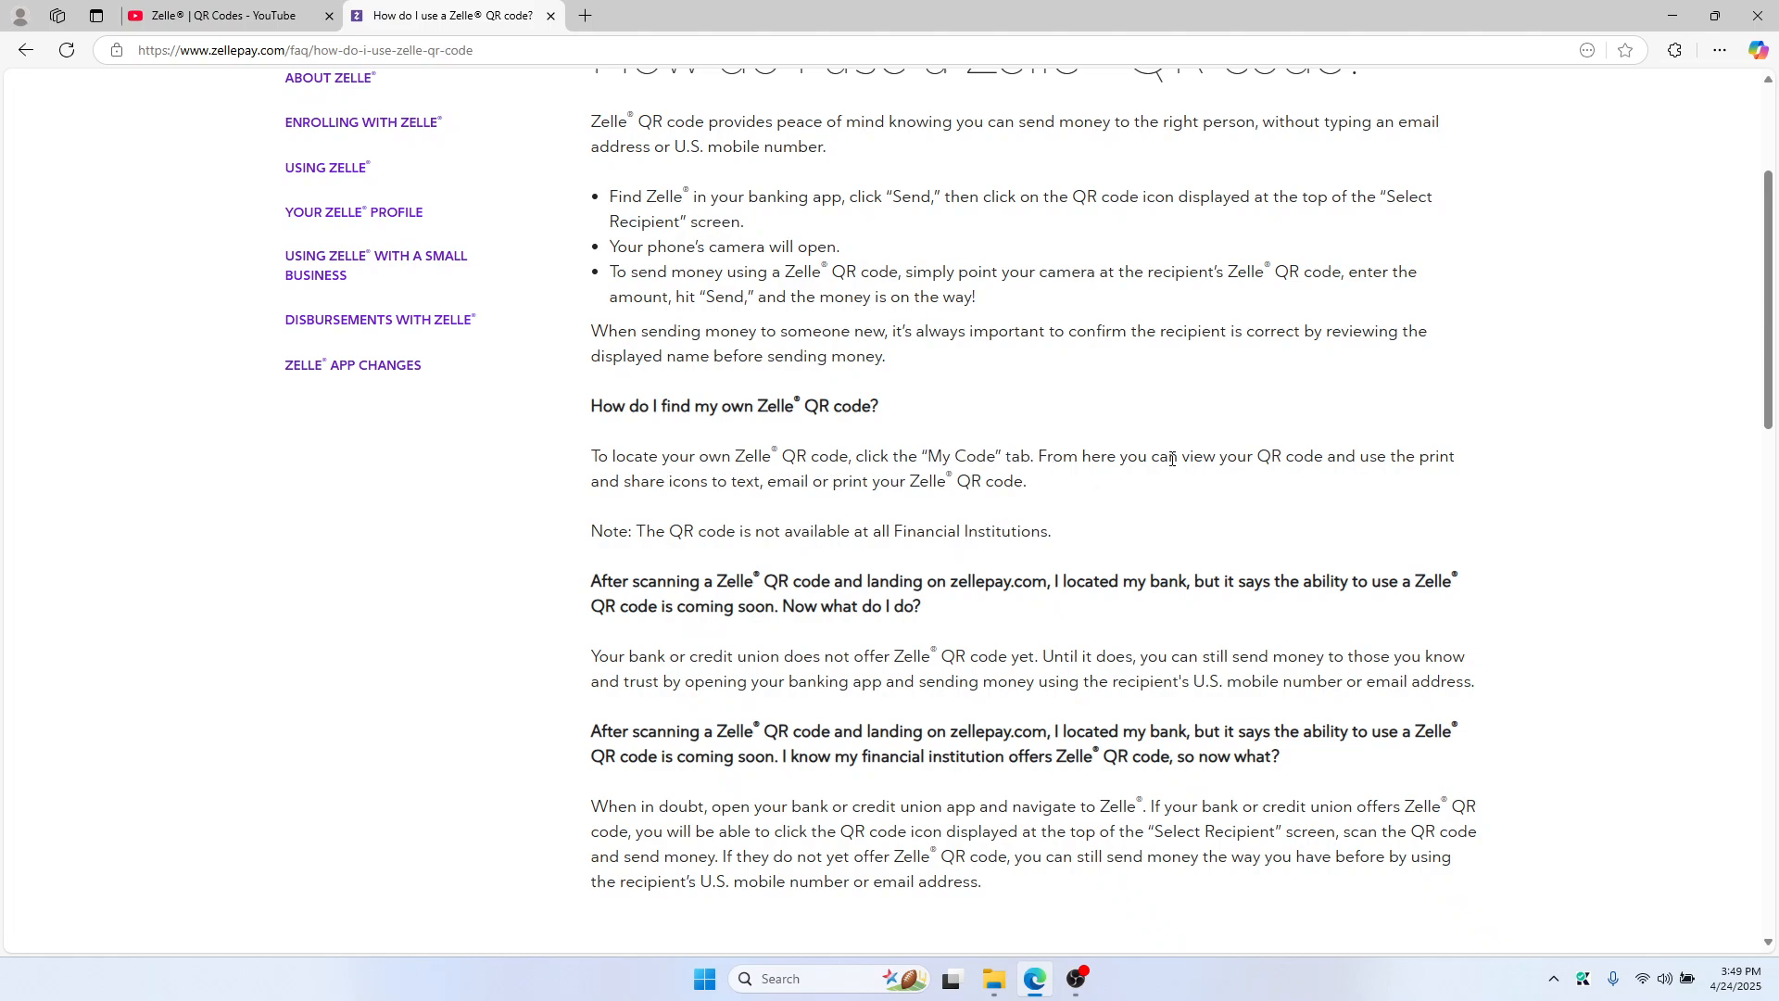
mouse_move(1140, 458)
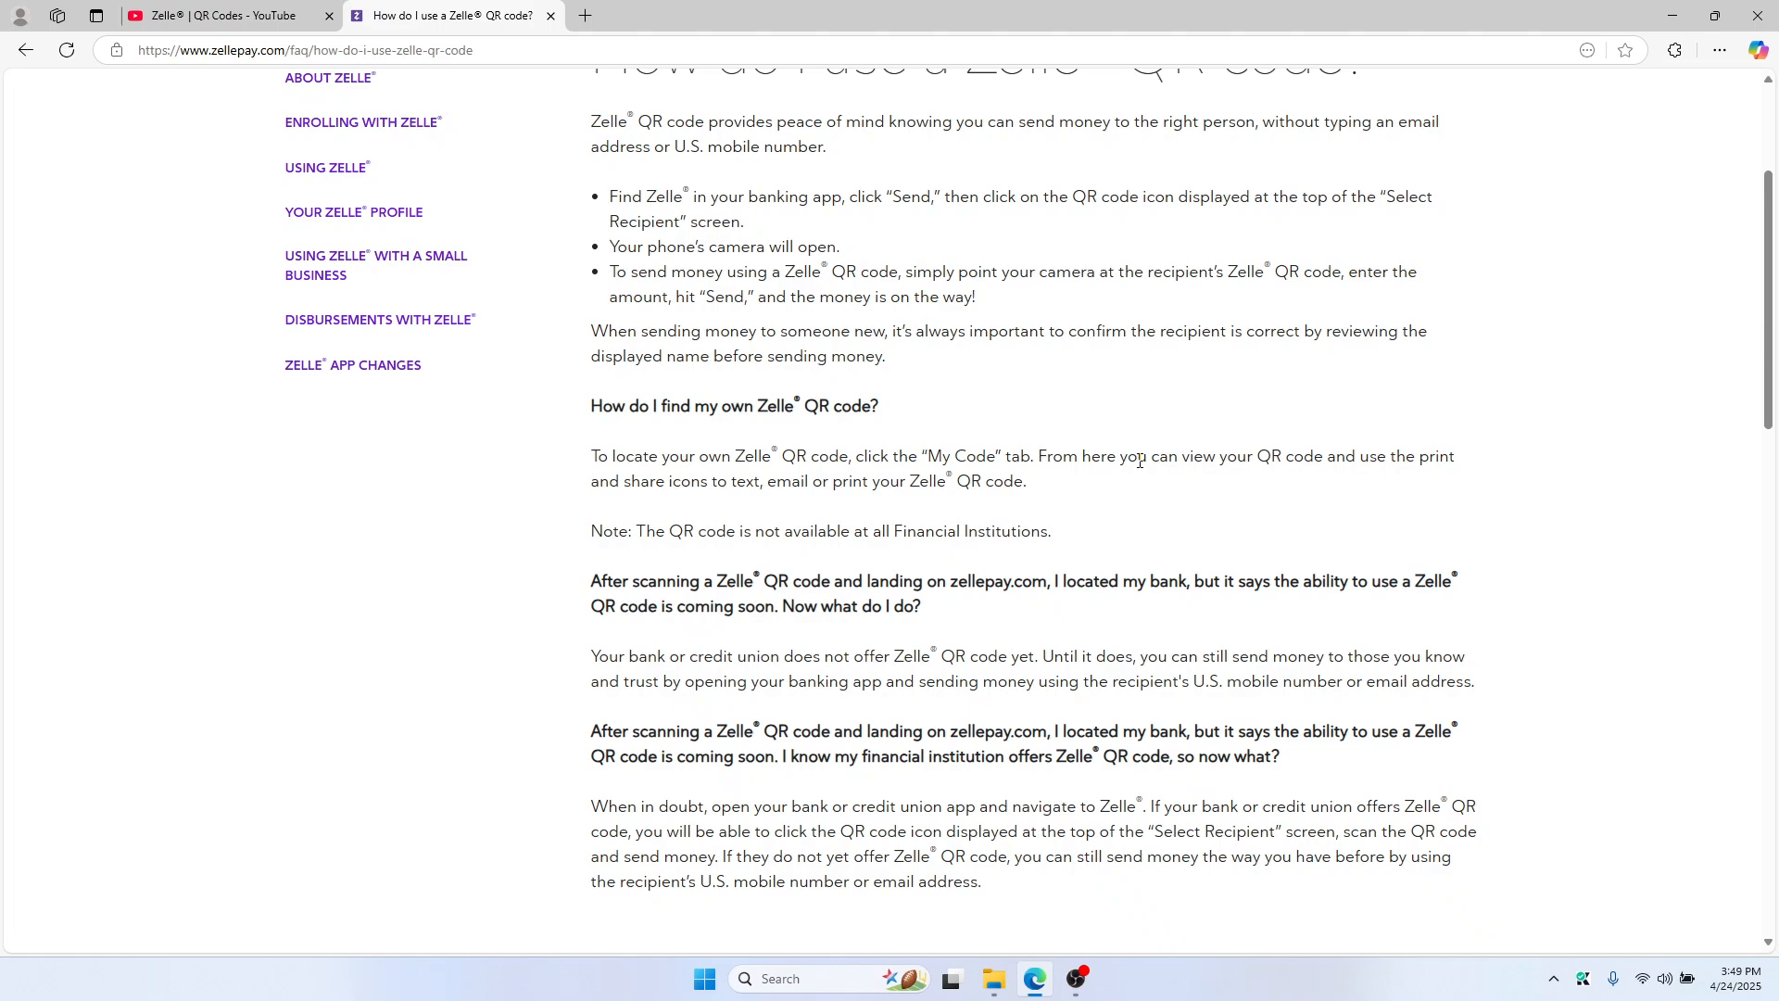
mouse_move(1341, 487)
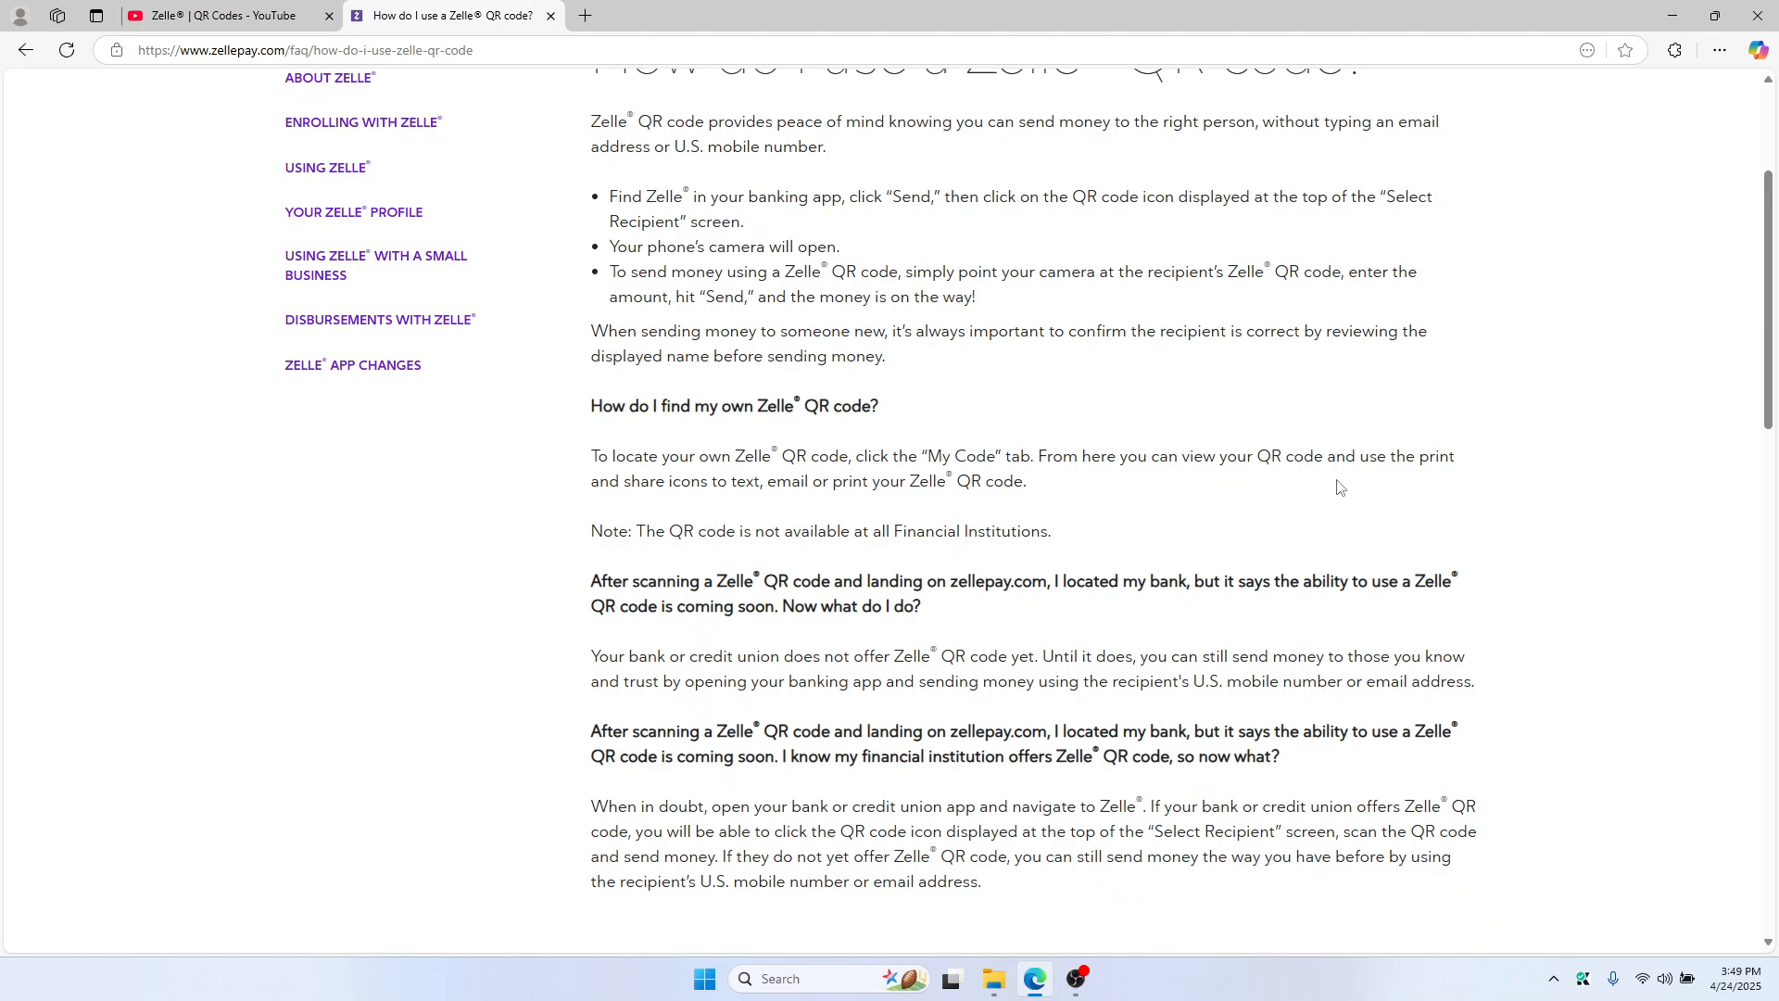
mouse_move(1447, 499)
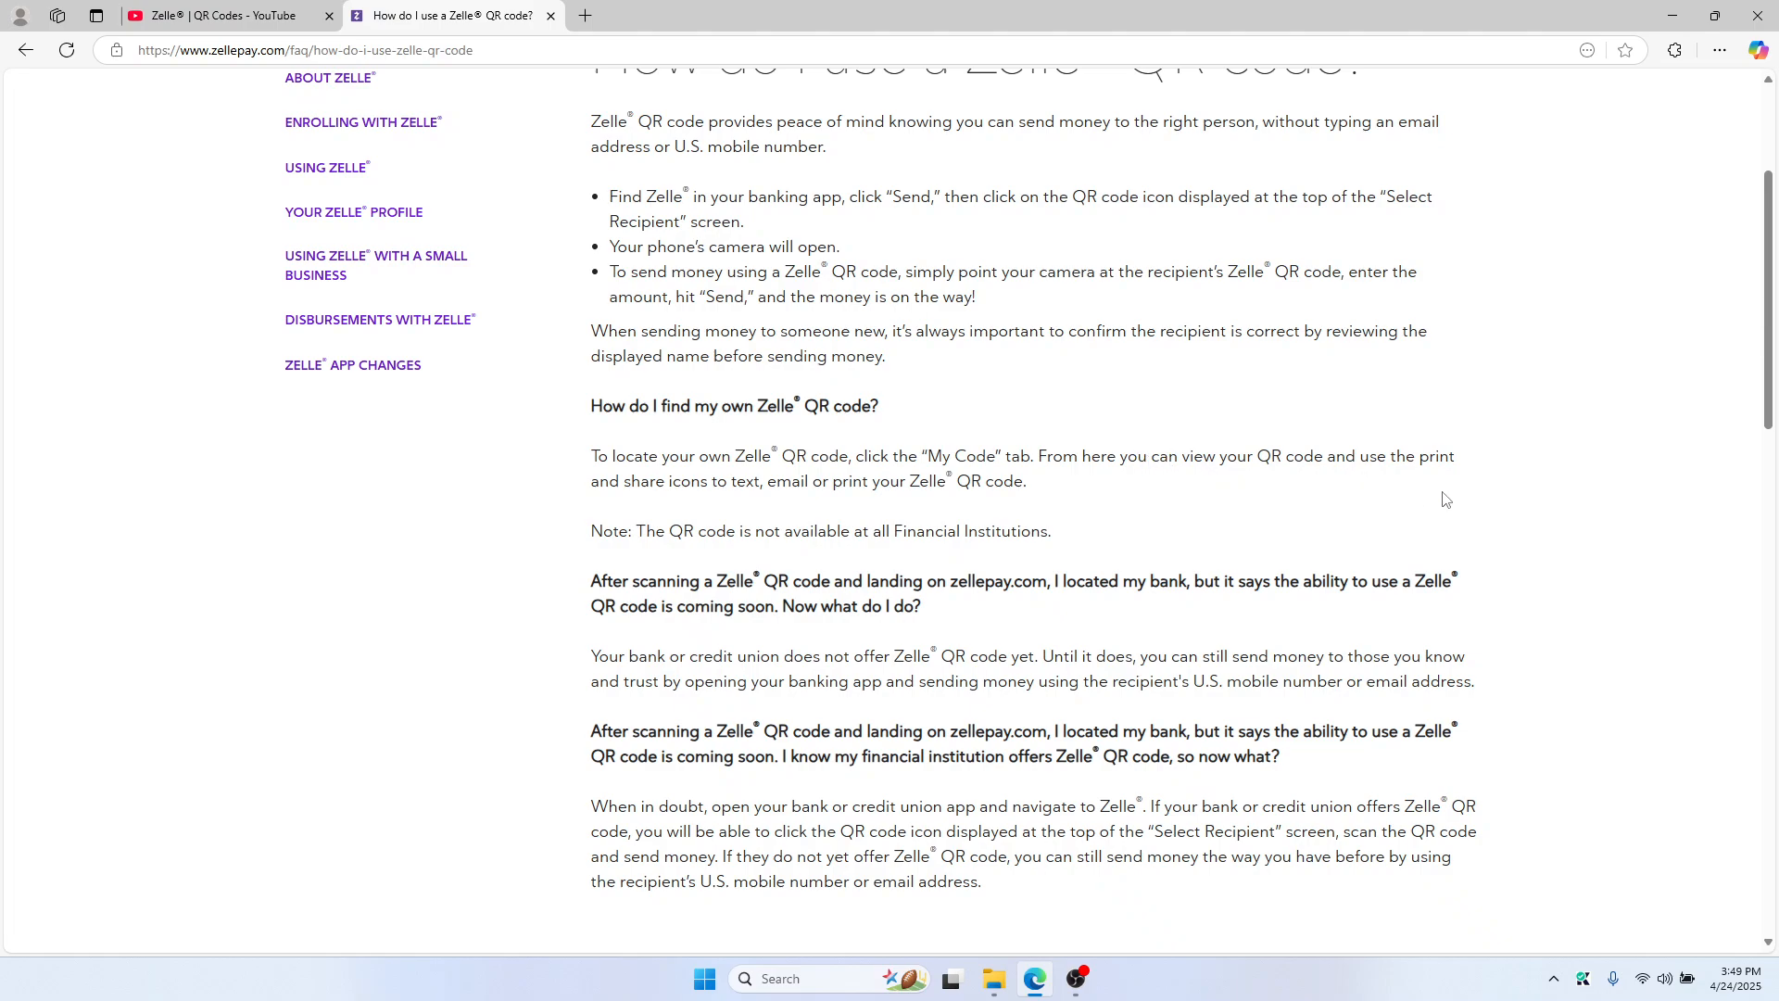
mouse_move(1093, 526)
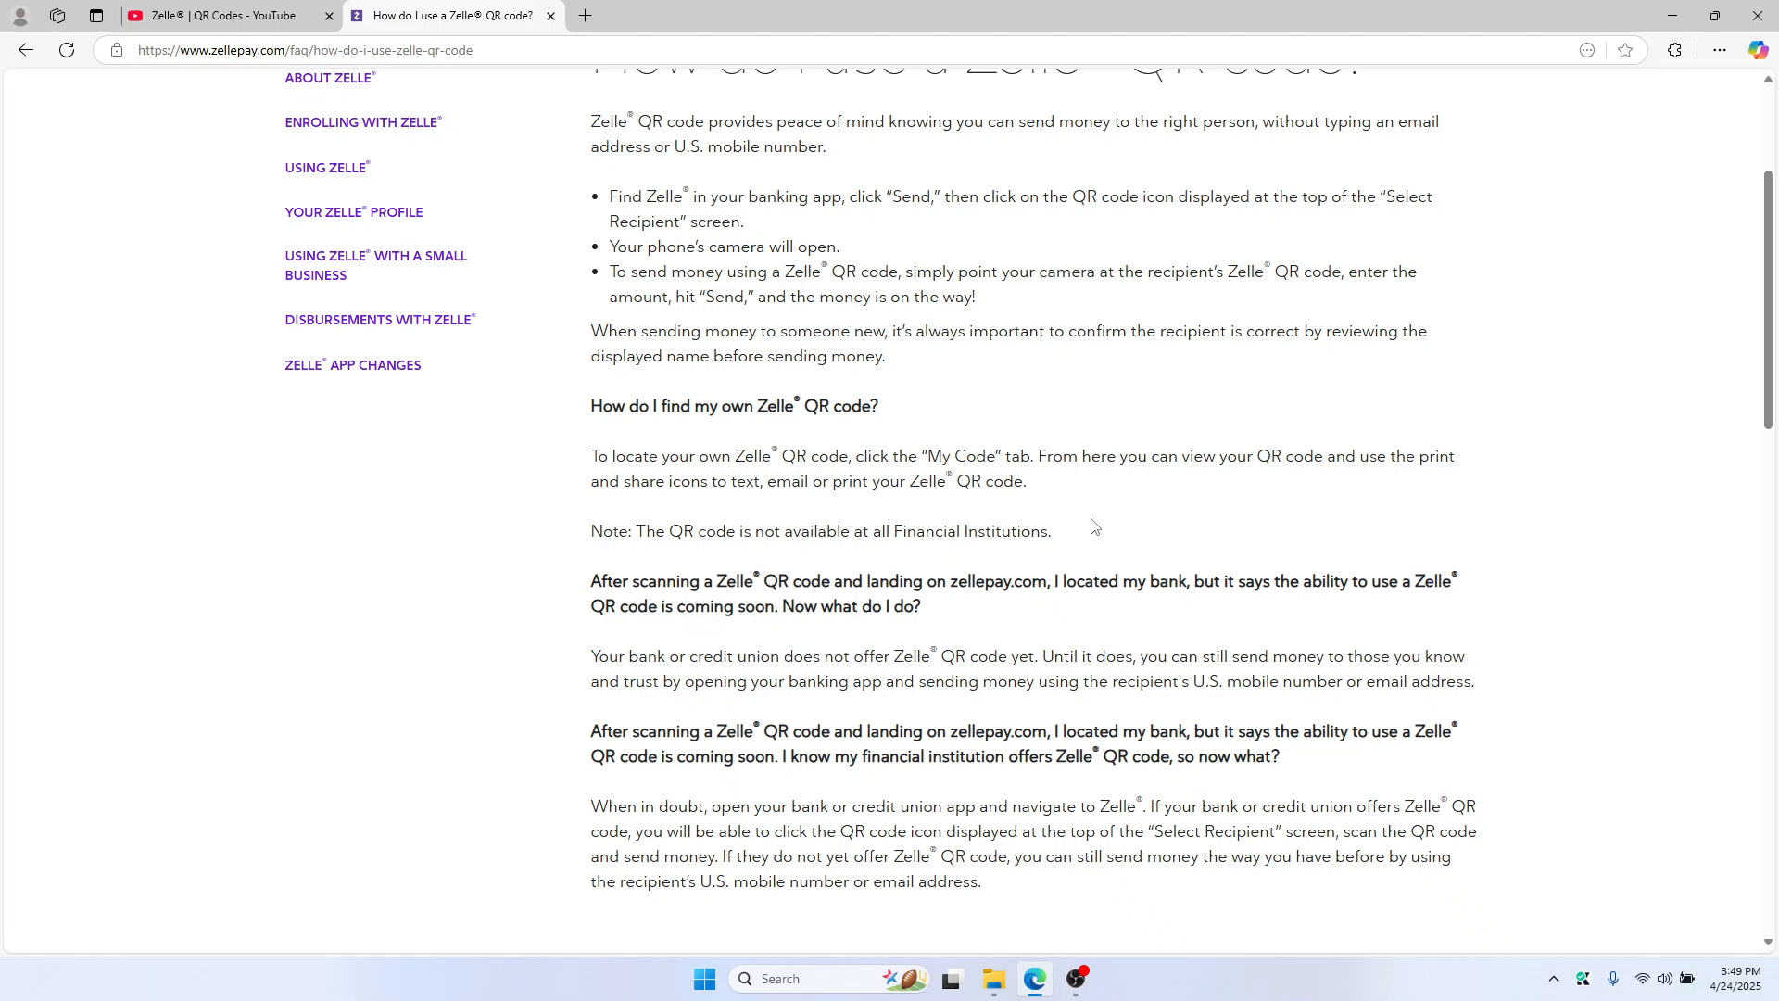
scroll("down", 3)
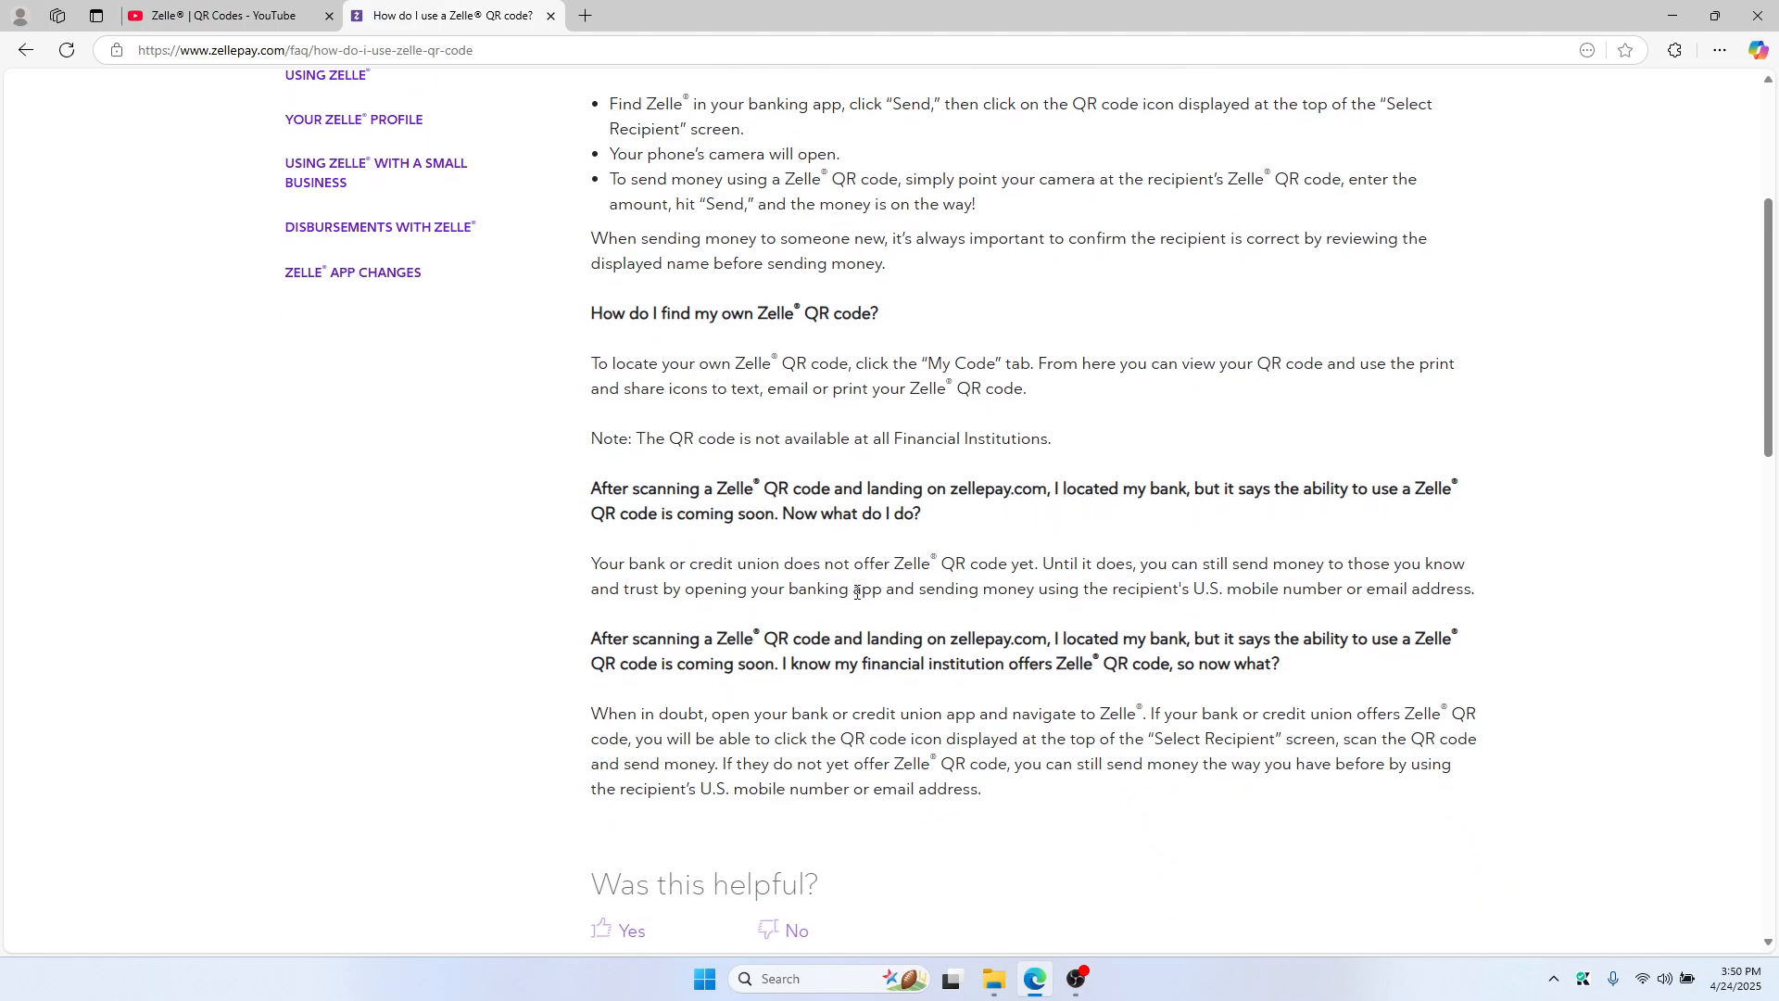